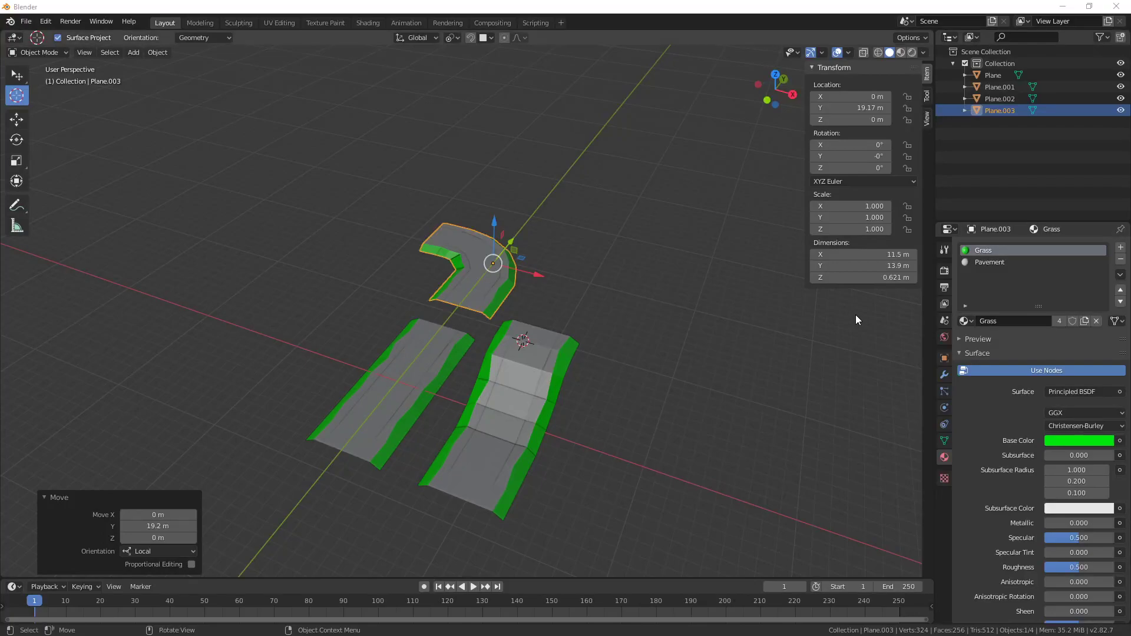
mouse_move(790, 351)
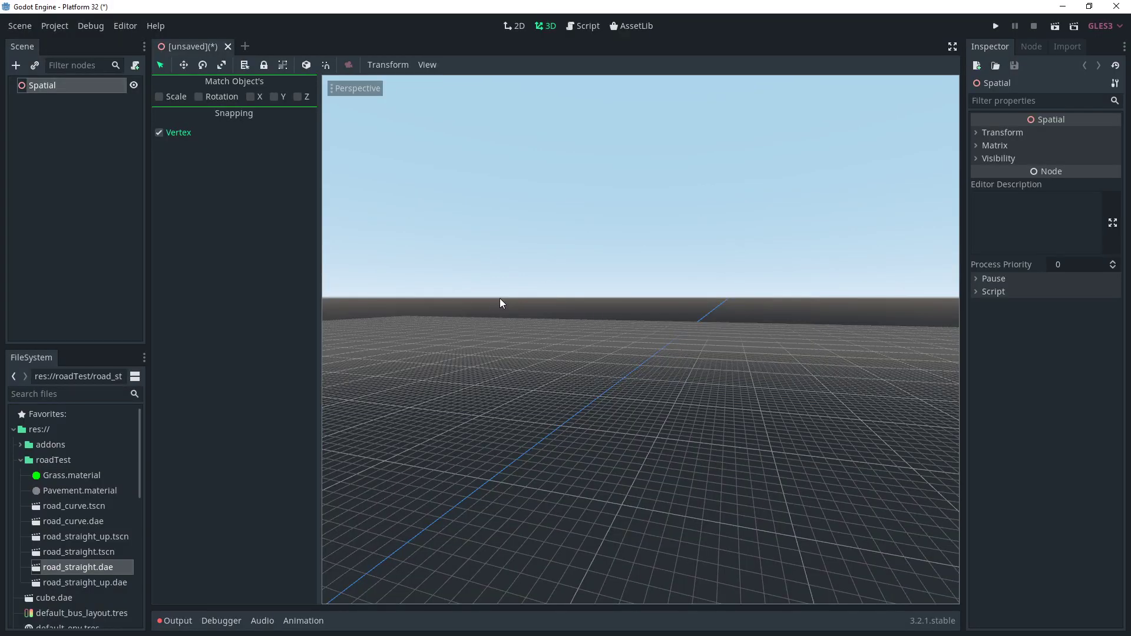
mouse_move(111, 574)
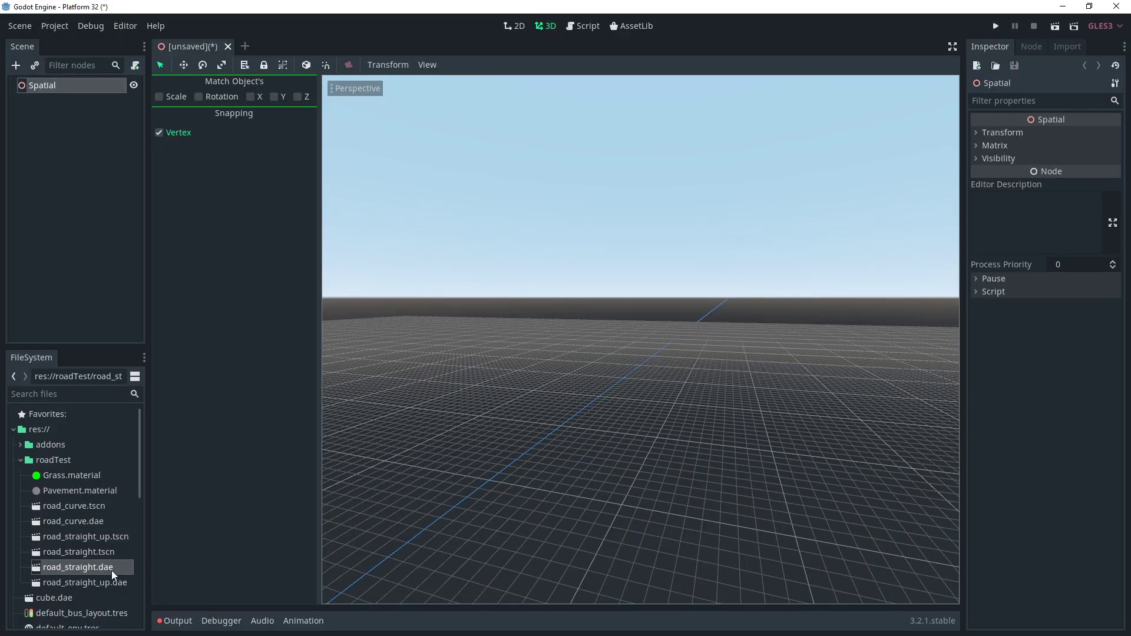
- Open road_straight.dae from the FileSystem dock as its own scene
double_click(78, 567)
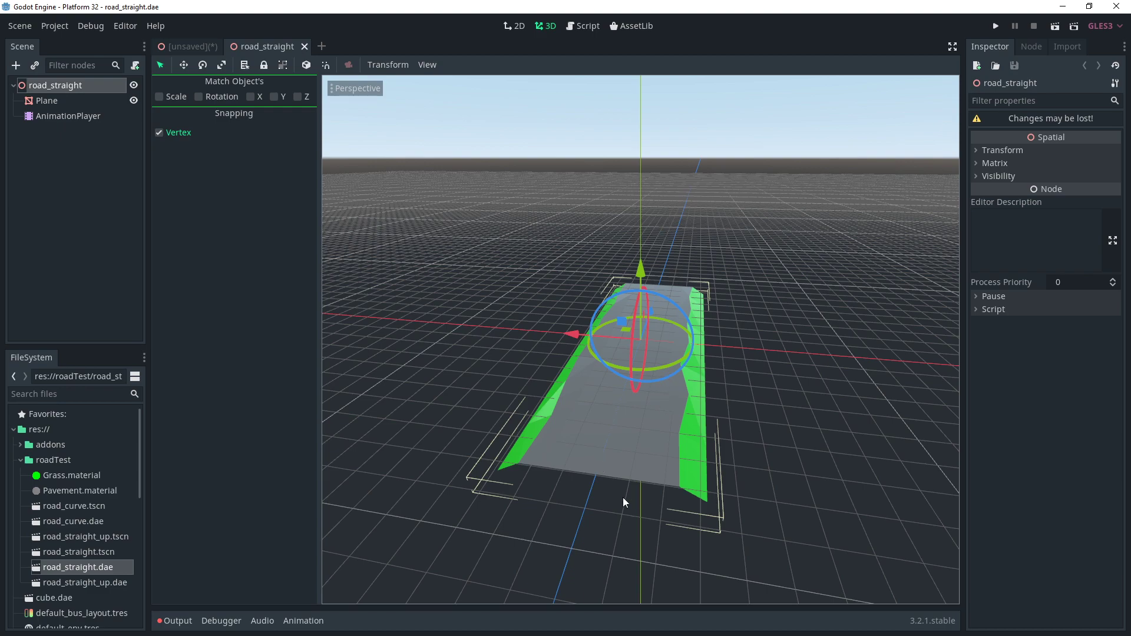
mouse_move(666, 436)
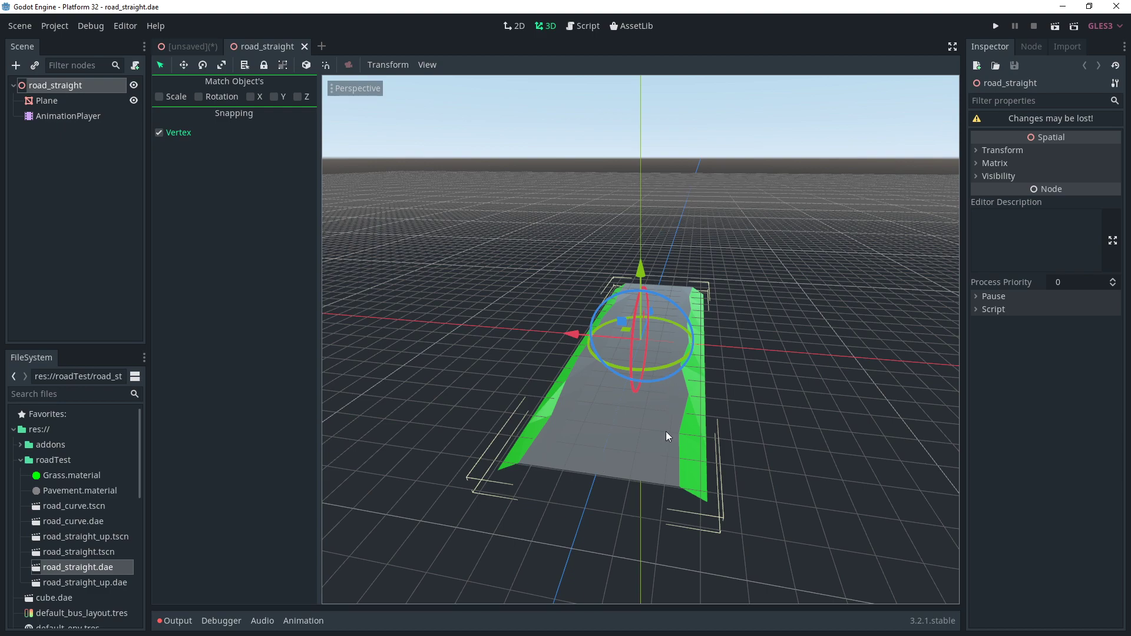
mouse_move(682, 490)
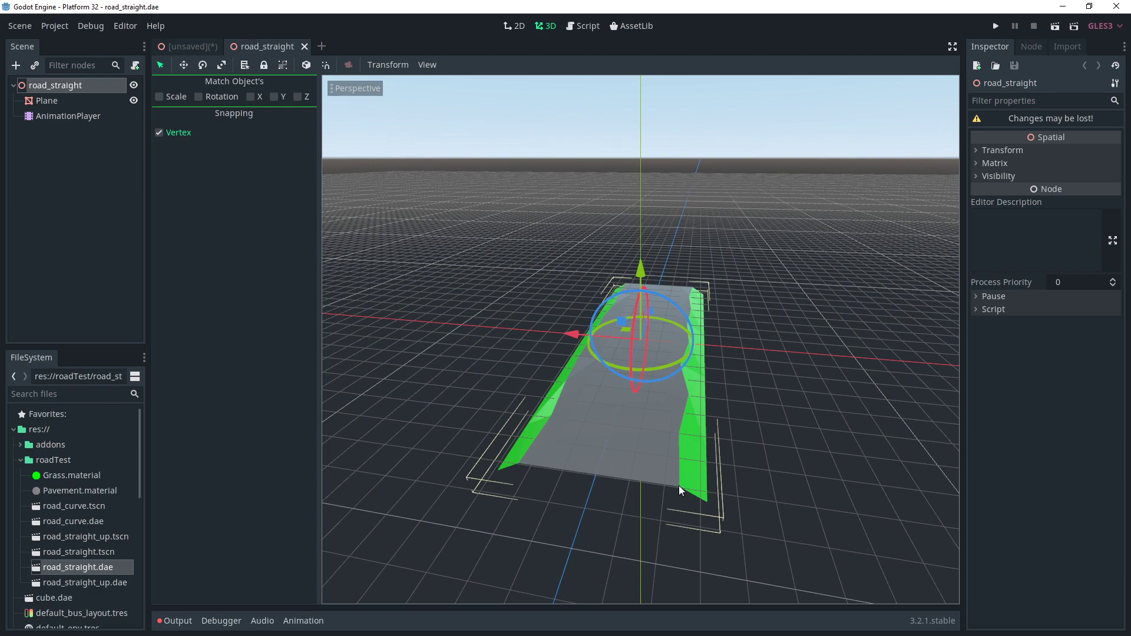
mouse_move(673, 479)
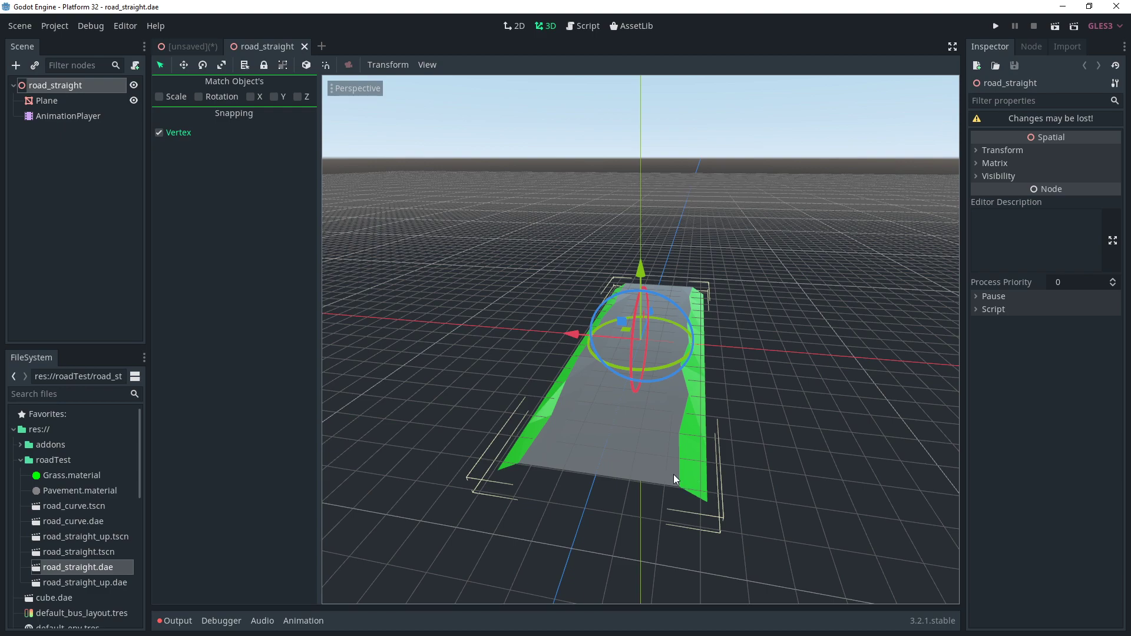
mouse_move(682, 490)
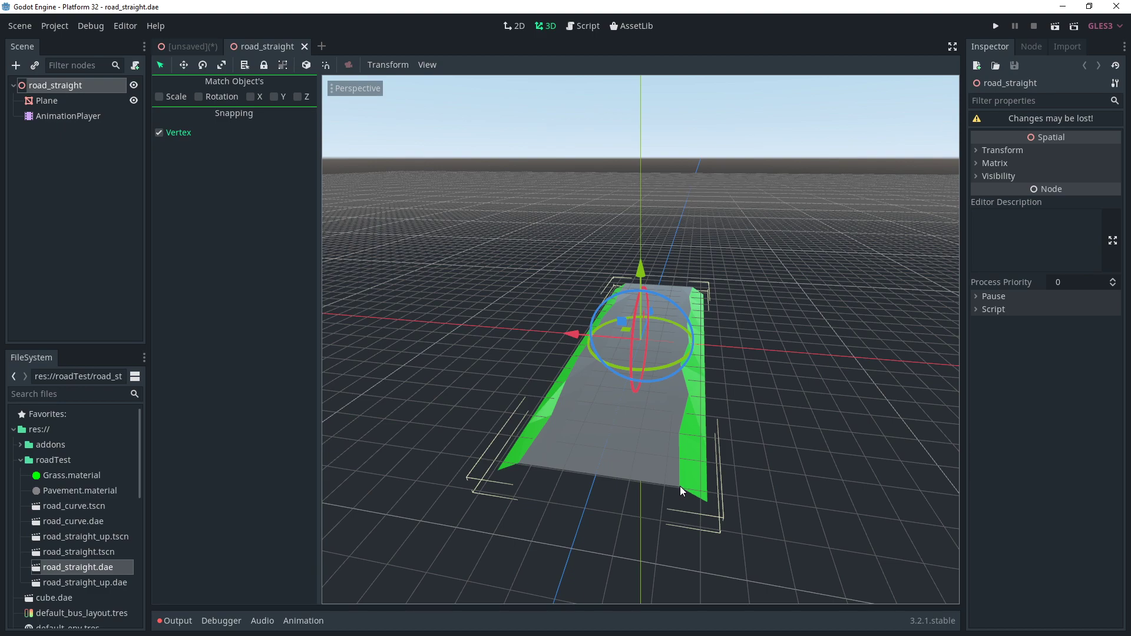
mouse_move(418, 186)
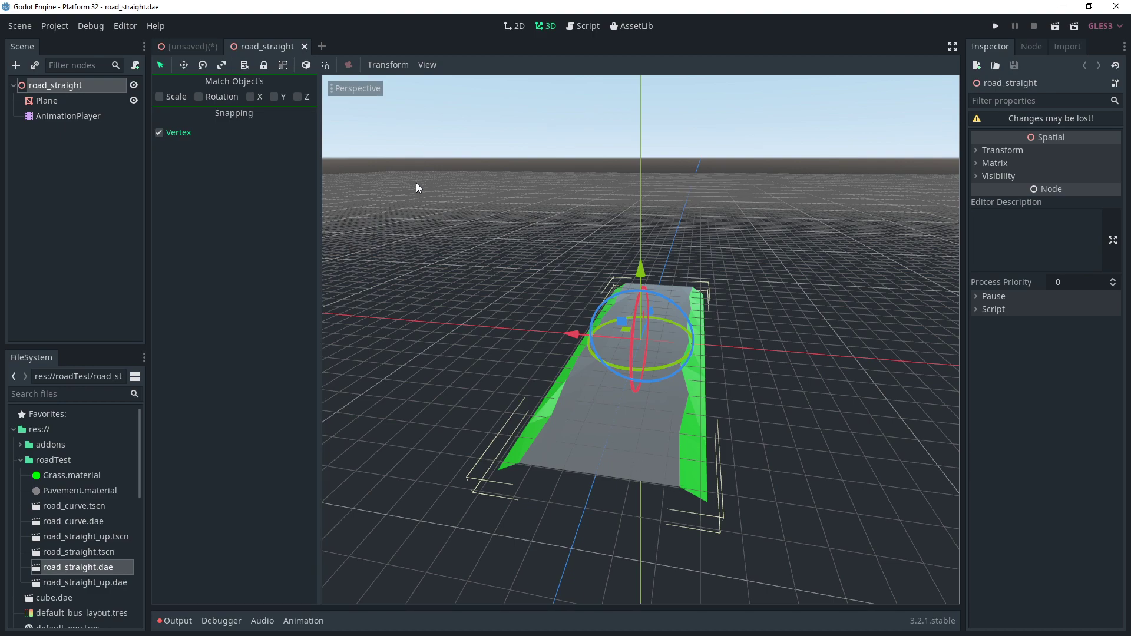
- Show the straight road mesh in Display Wireframe via the Perspective menu
left_click(355, 88)
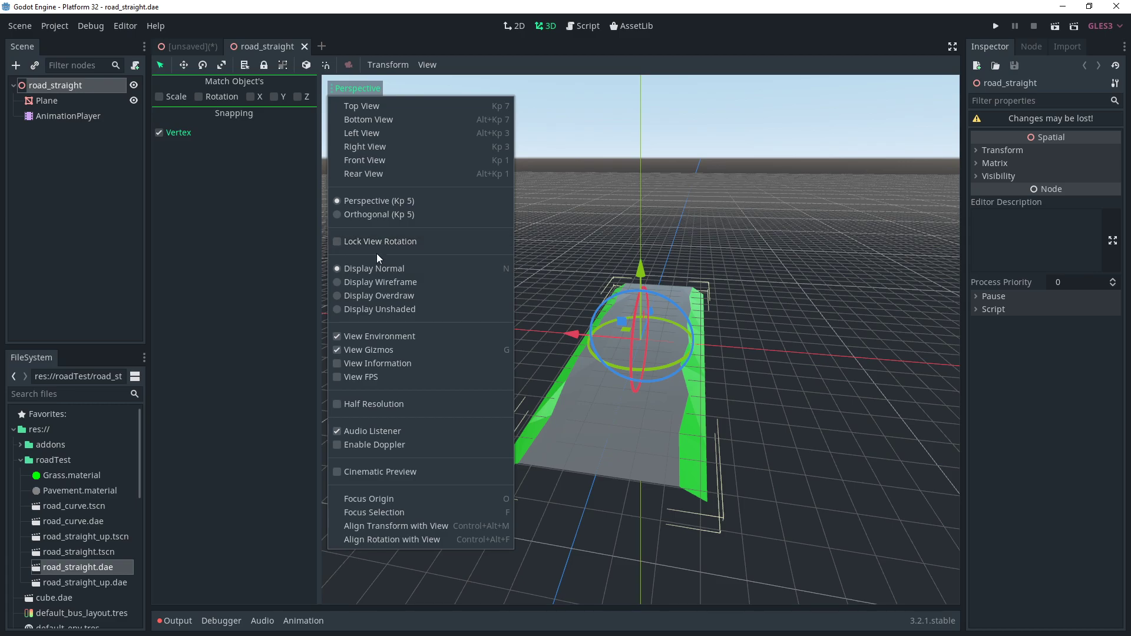
left_click(379, 281)
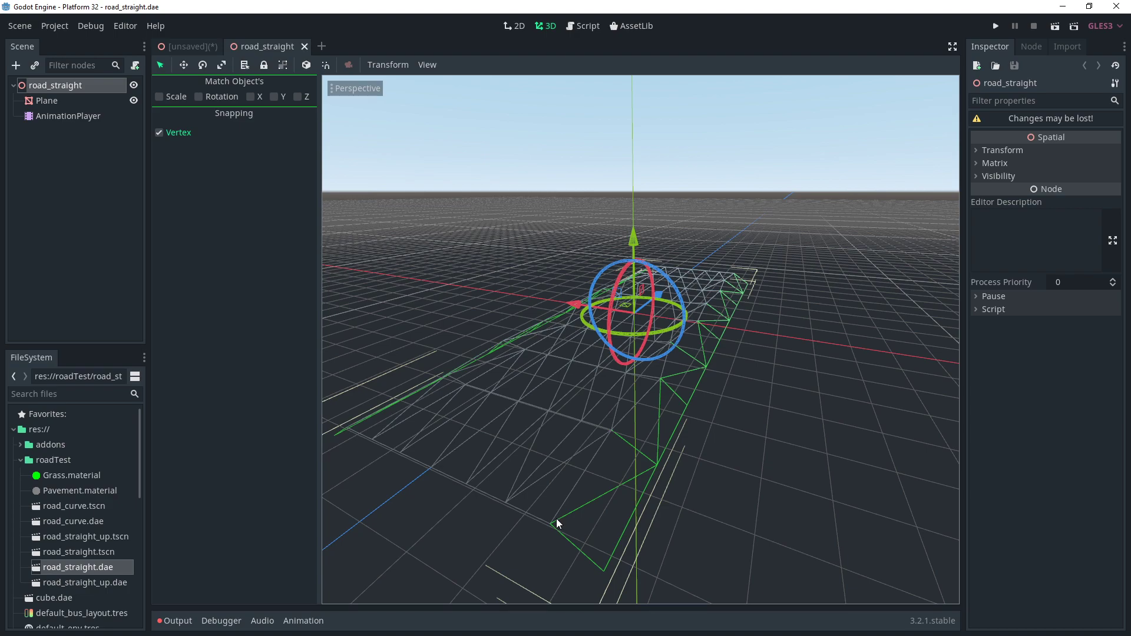
mouse_move(512, 509)
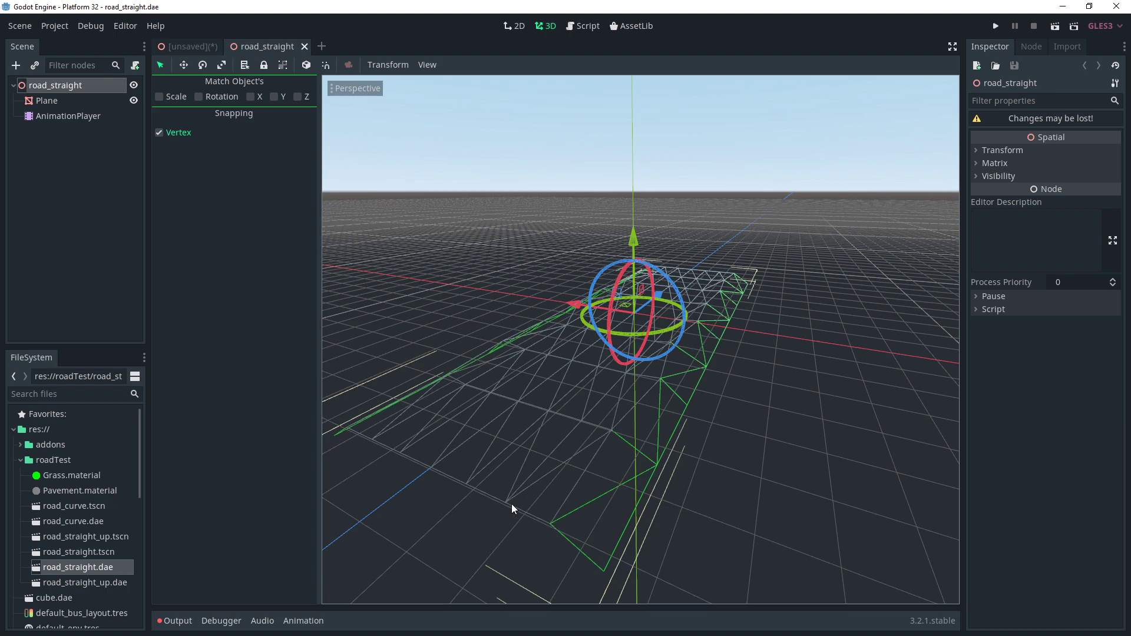
mouse_move(506, 506)
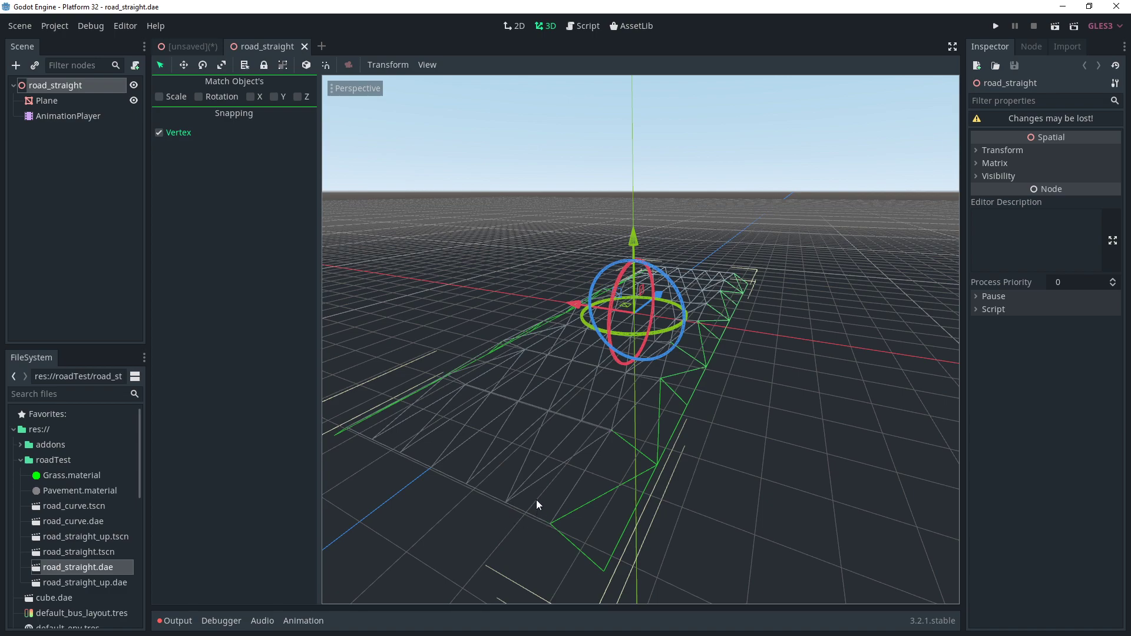
mouse_move(541, 505)
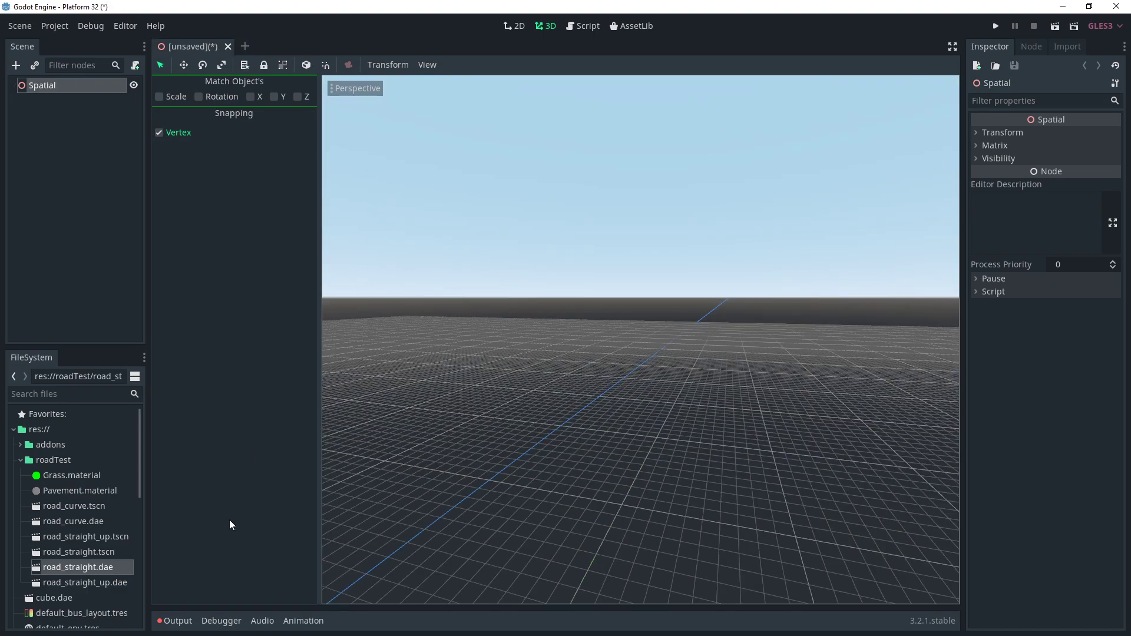
- Make a New Inherited scene from road_straight.dae and select its road_straight node
double_click(79, 566)
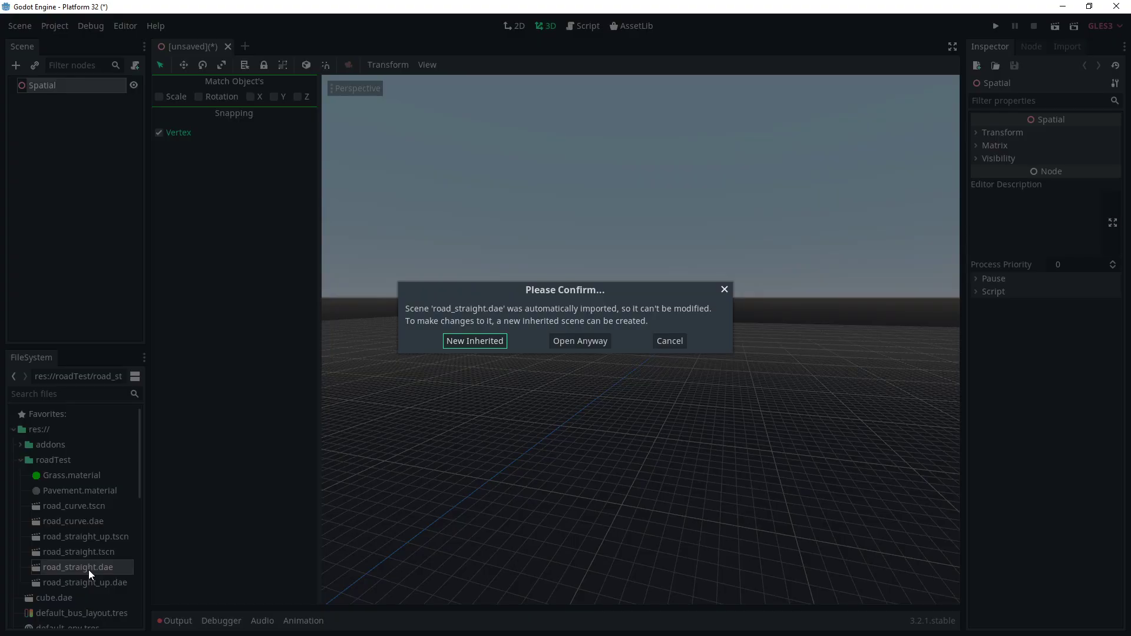
left_click(579, 341)
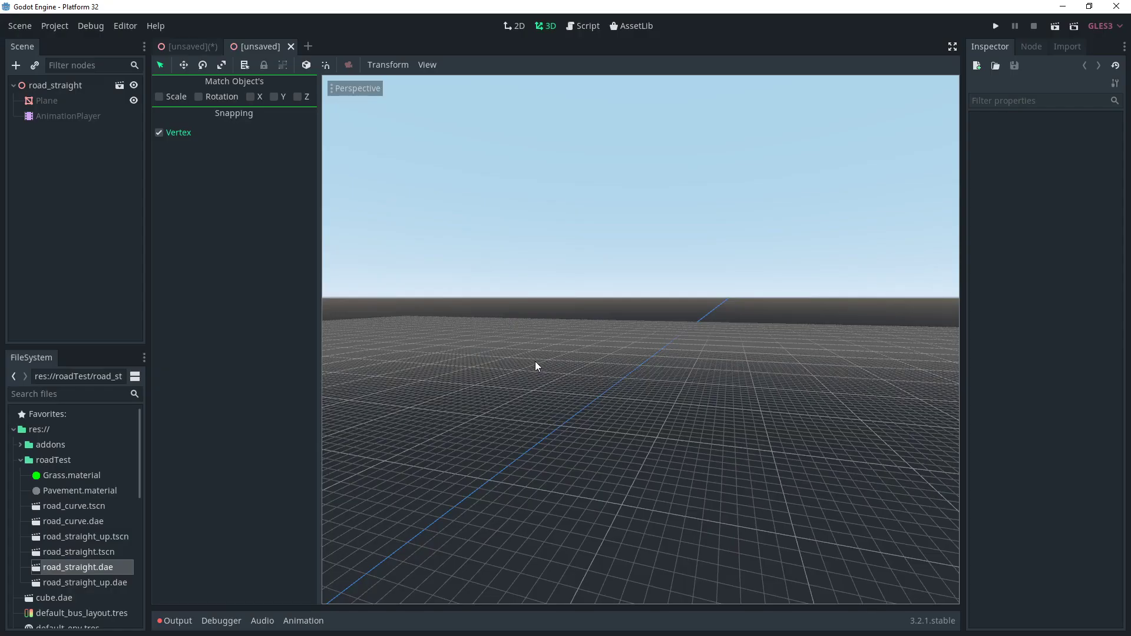
left_click(55, 85)
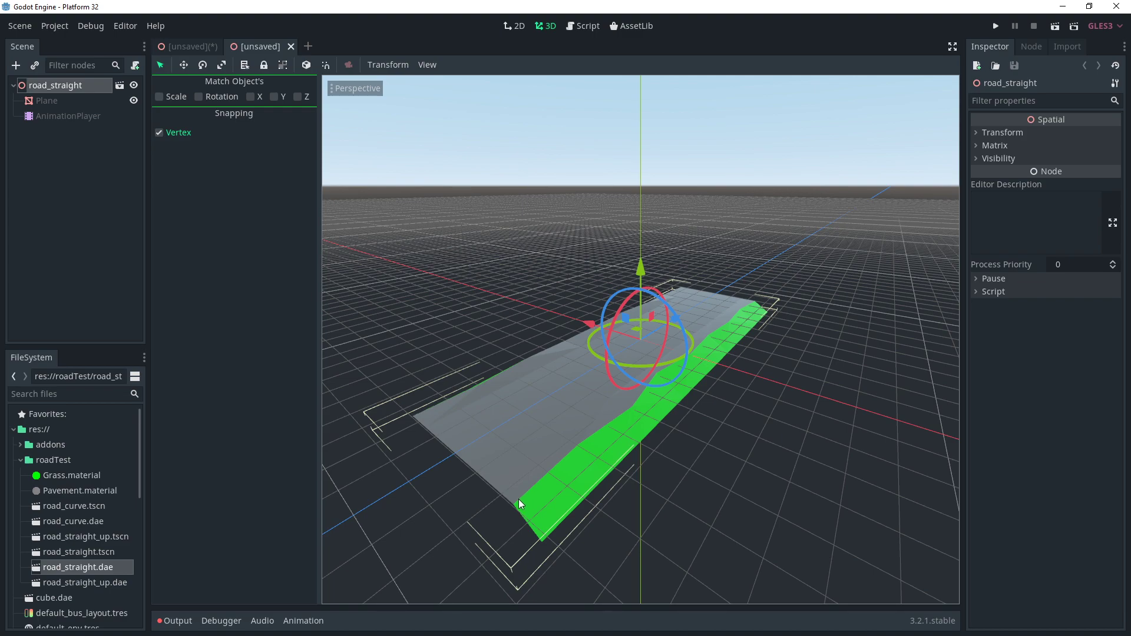
mouse_move(516, 509)
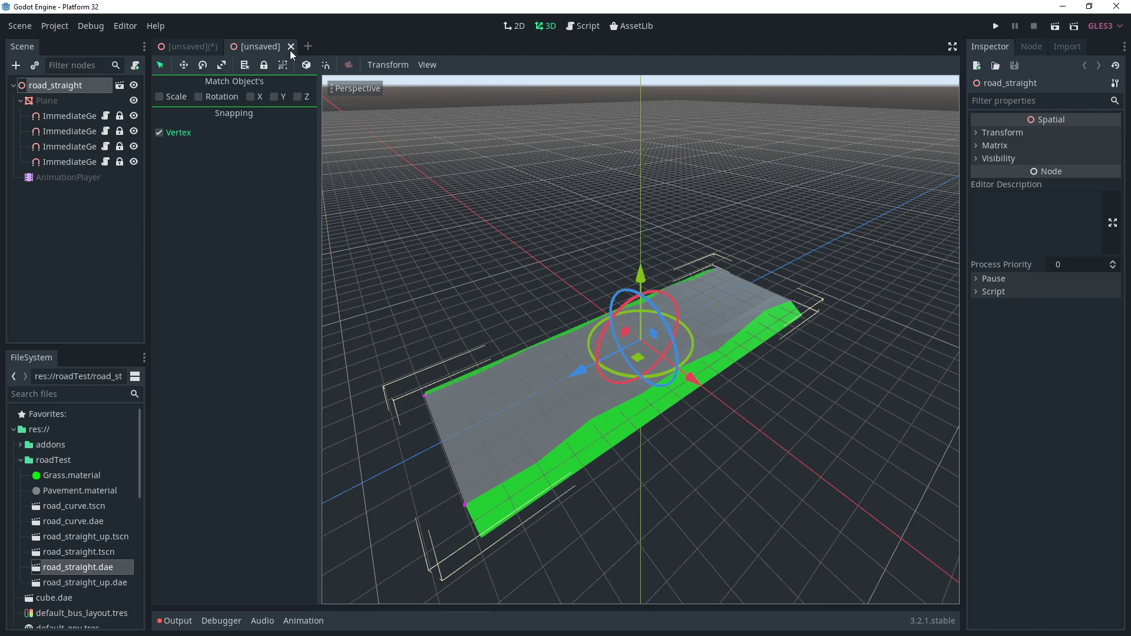
- Close the unsaved inherited scene and open road_curve.tscn
left_click(291, 46)
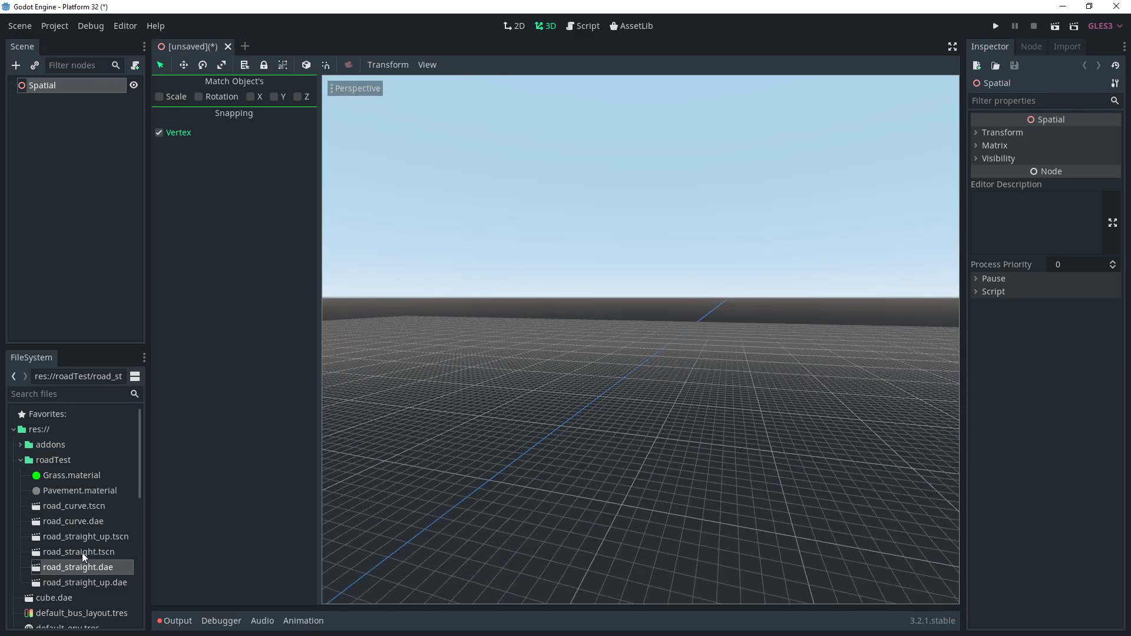
double_click(77, 552)
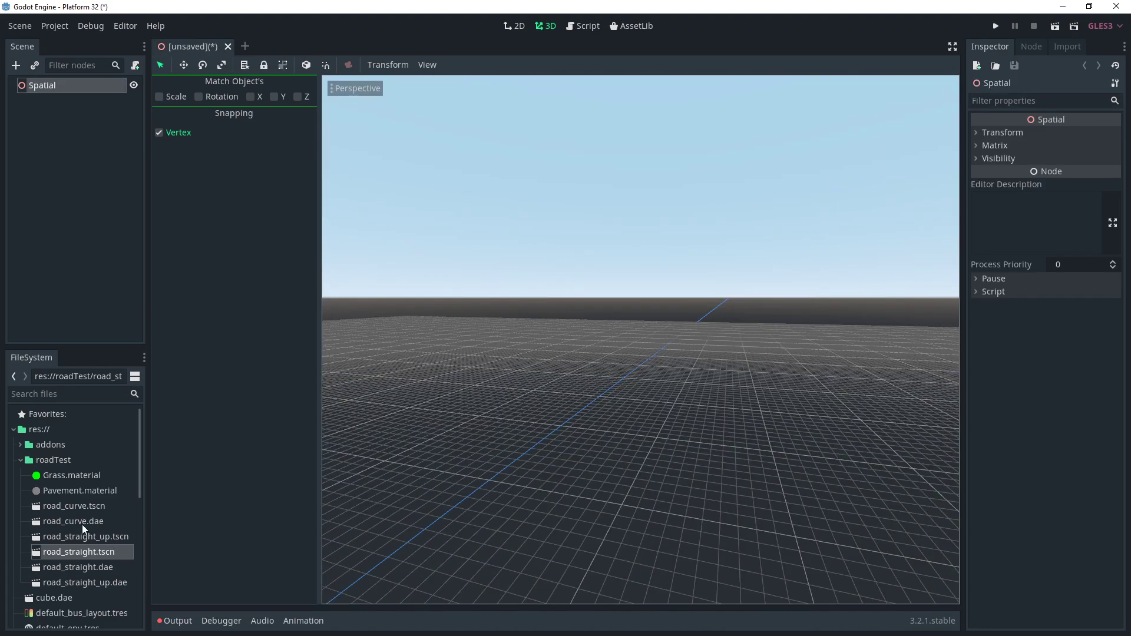
double_click(74, 505)
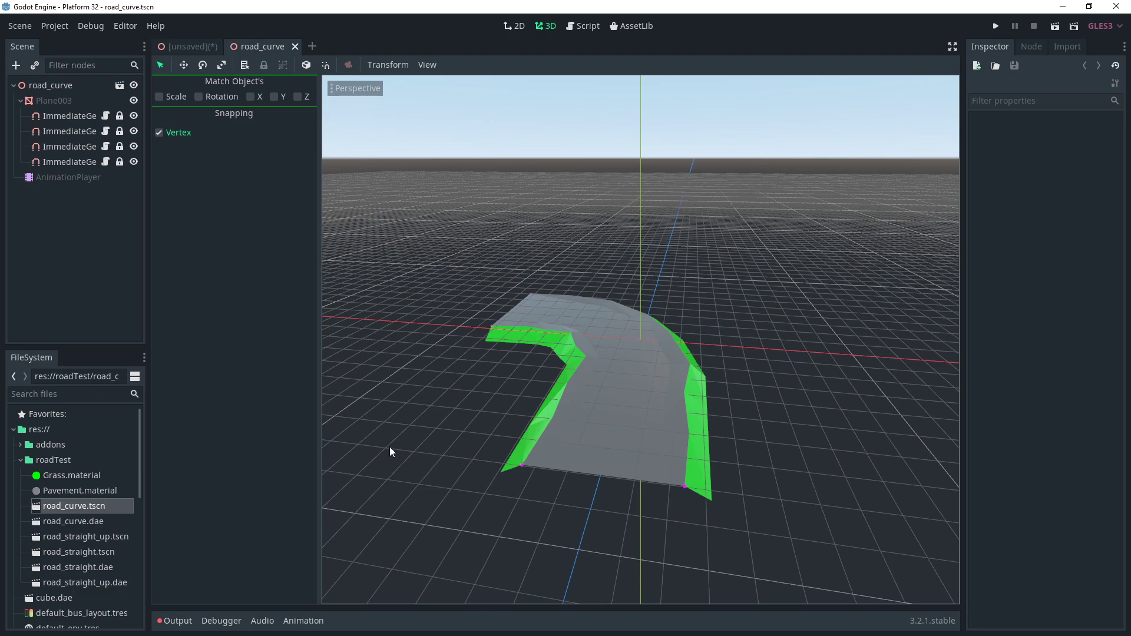
mouse_move(77, 541)
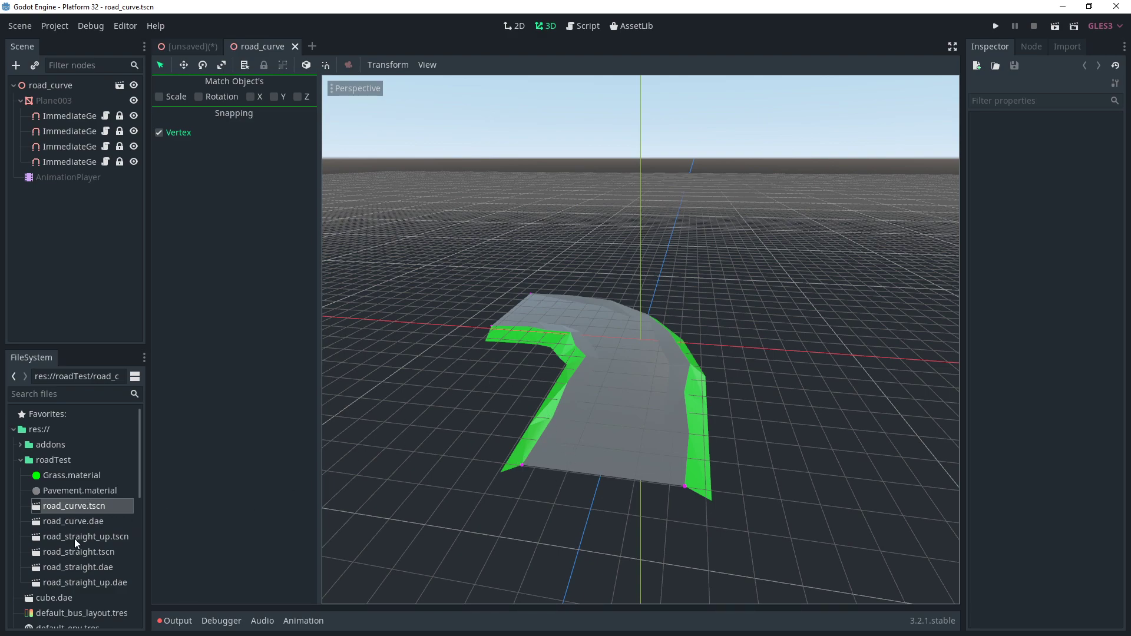
mouse_move(79, 589)
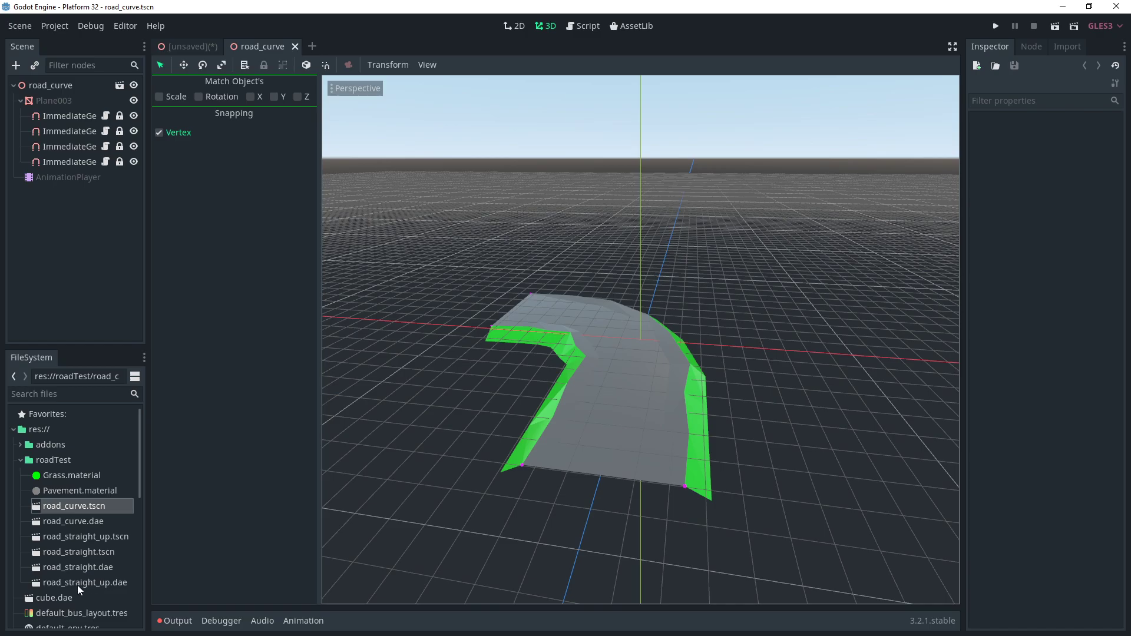
- Open road_straight_up.tscn to check the hill piece, then close it
double_click(83, 581)
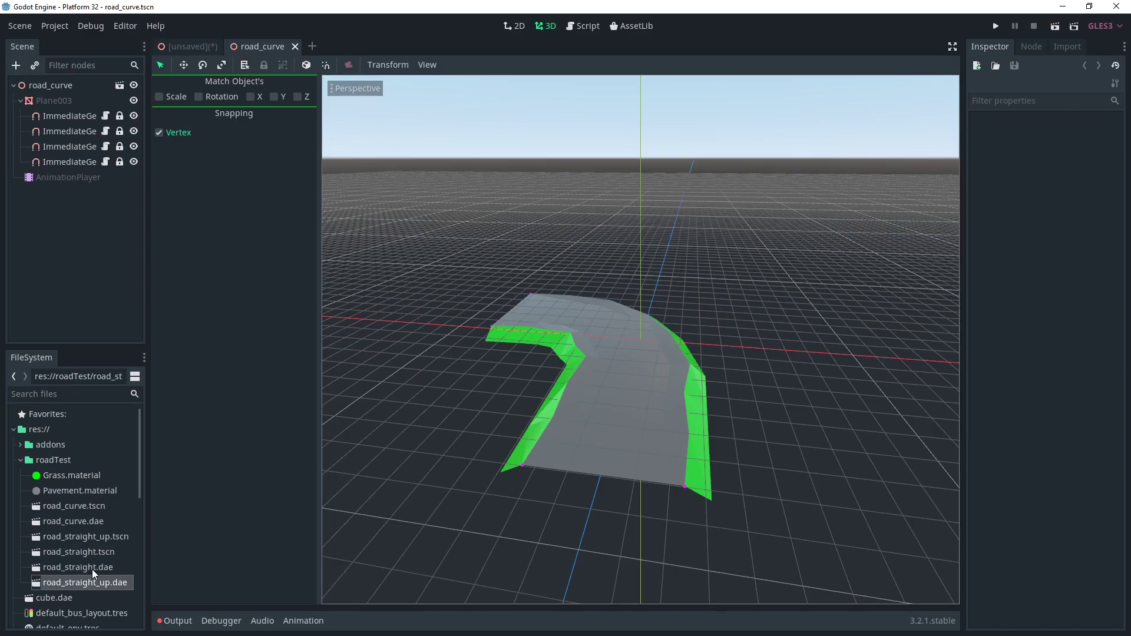
double_click(84, 536)
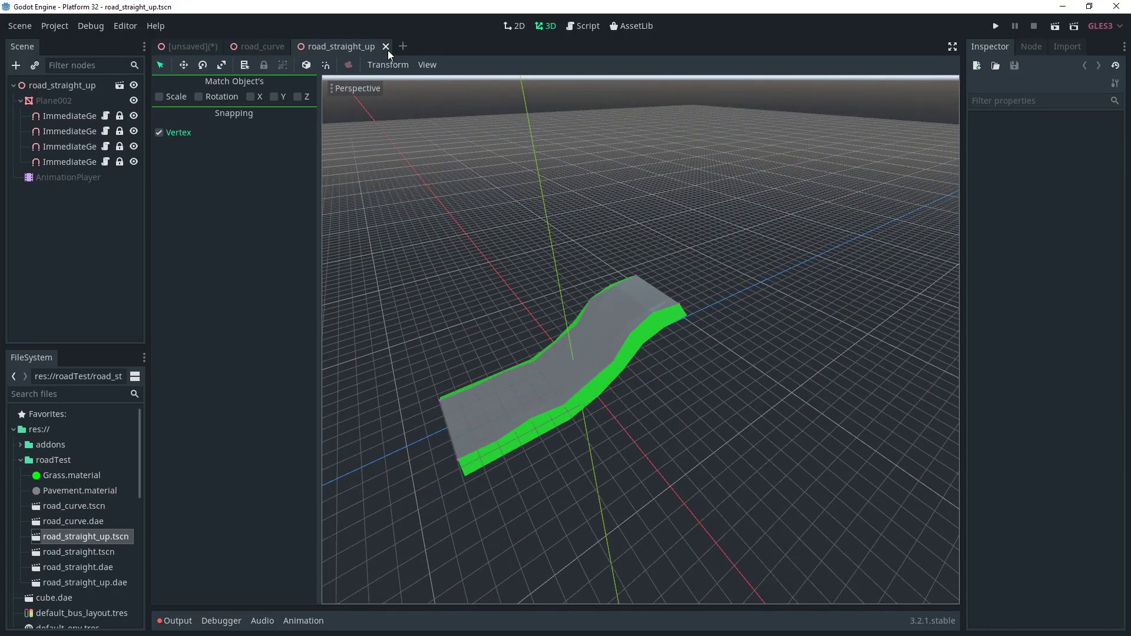
left_click(261, 46)
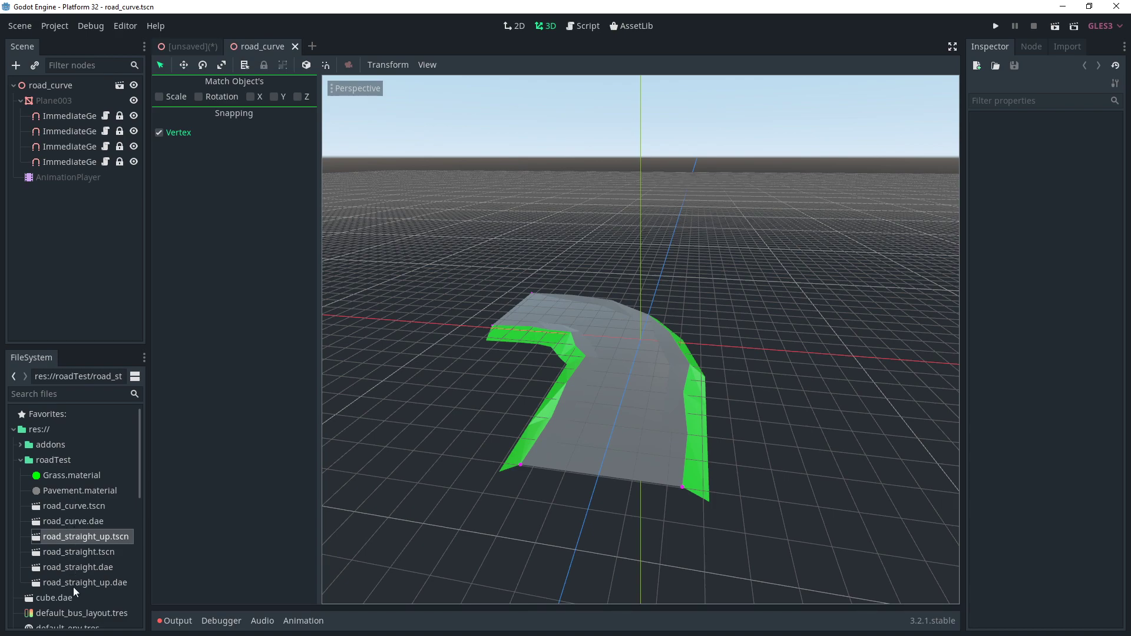
mouse_move(349, 505)
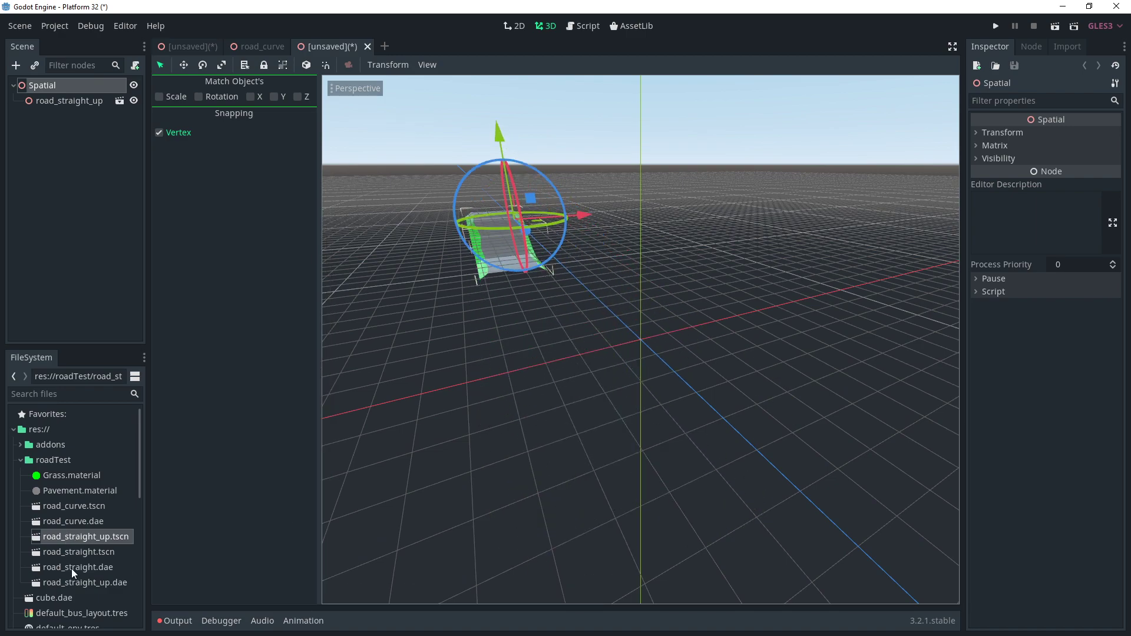
- Instance road_straight.tscn into the new scene alongside the hill piece
double_click(71, 551)
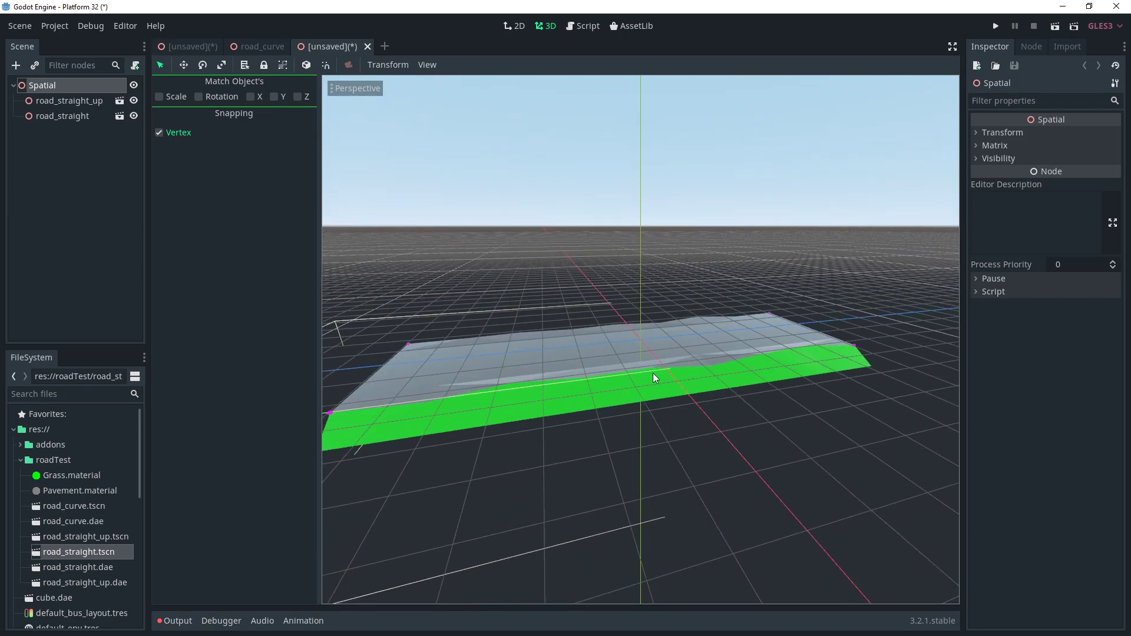
- Move the straight road piece next to the hill road piece
left_click_drag(652, 378, 629, 241)
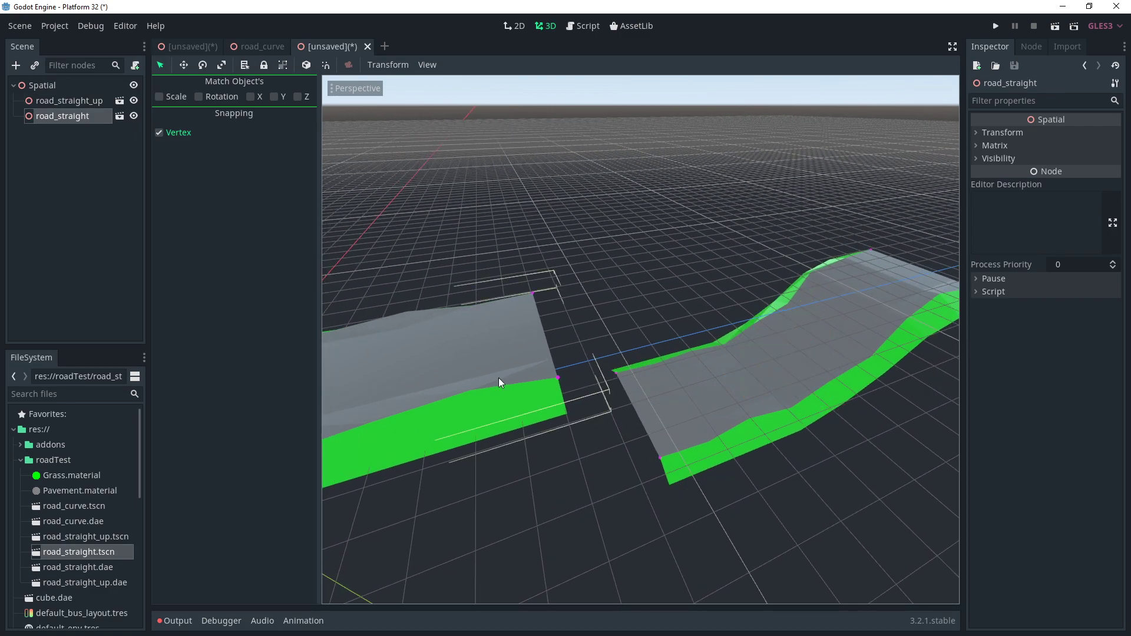
mouse_move(558, 383)
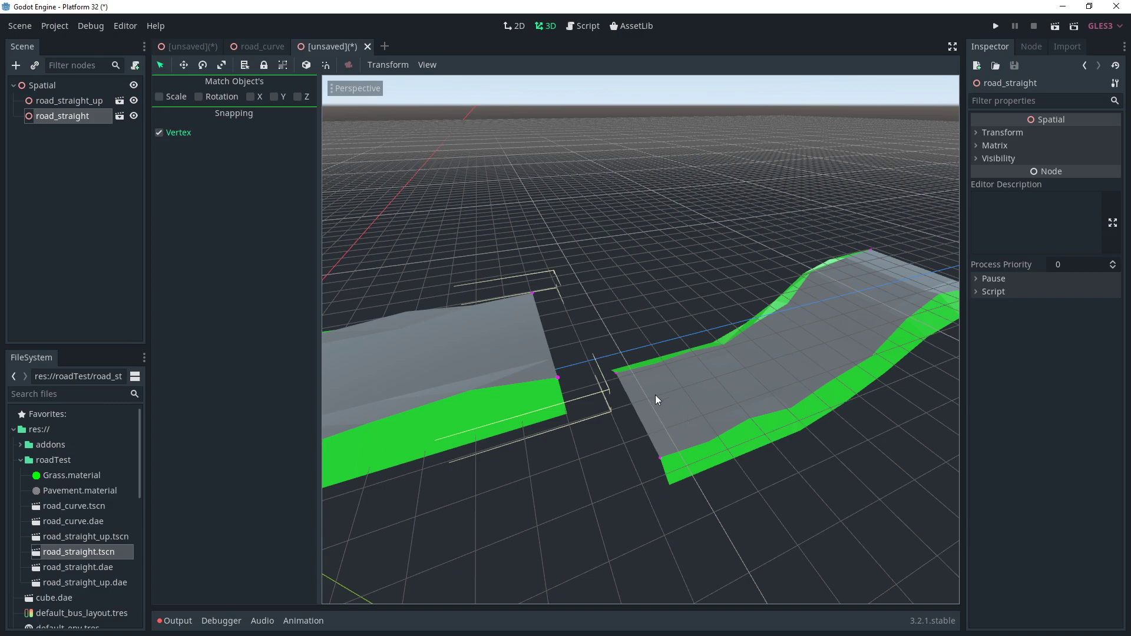
mouse_move(676, 422)
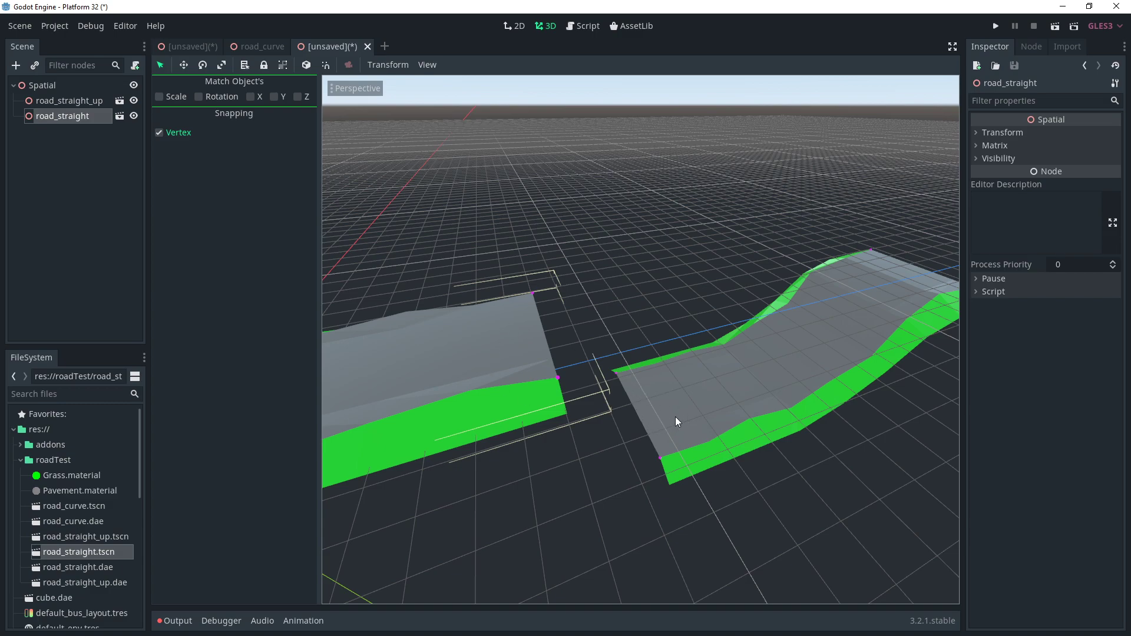
mouse_move(705, 431)
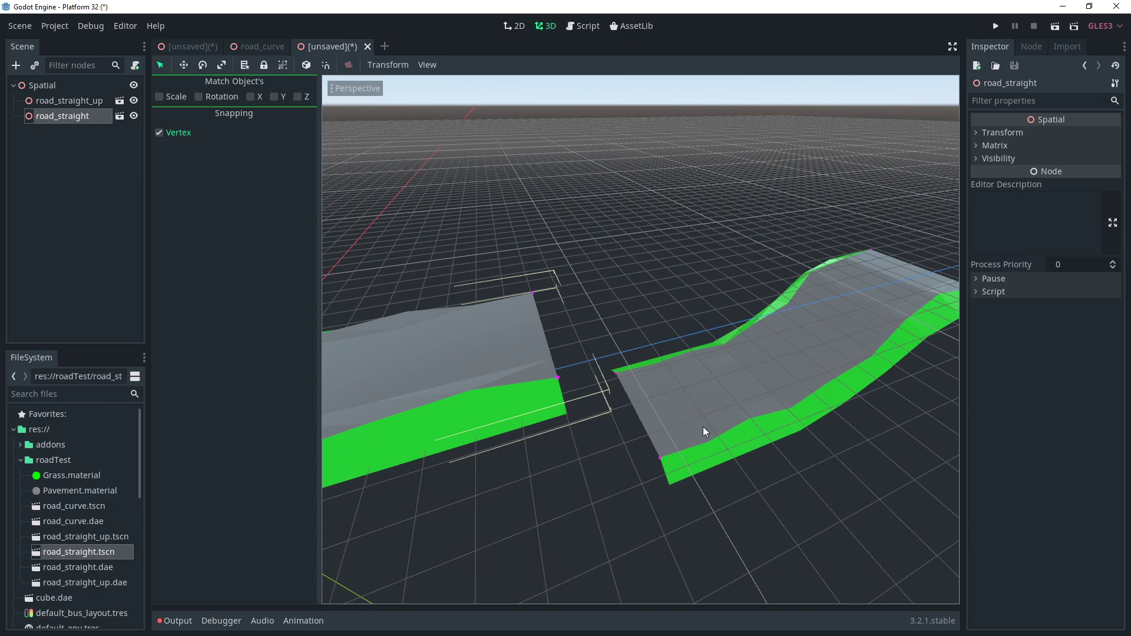
mouse_move(201, 208)
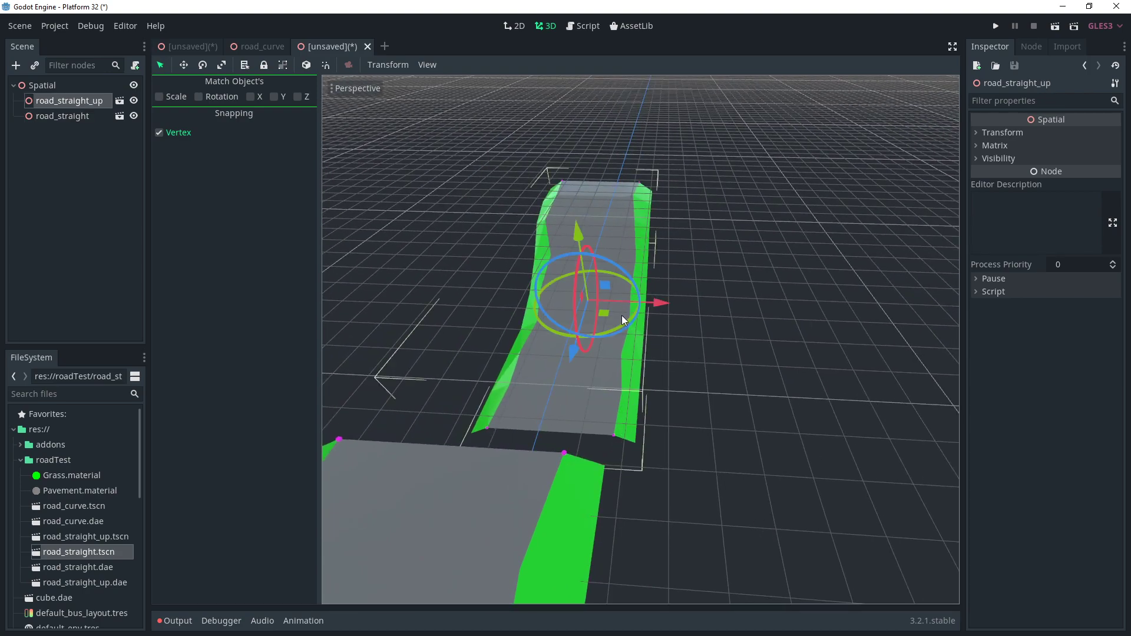
mouse_move(524, 505)
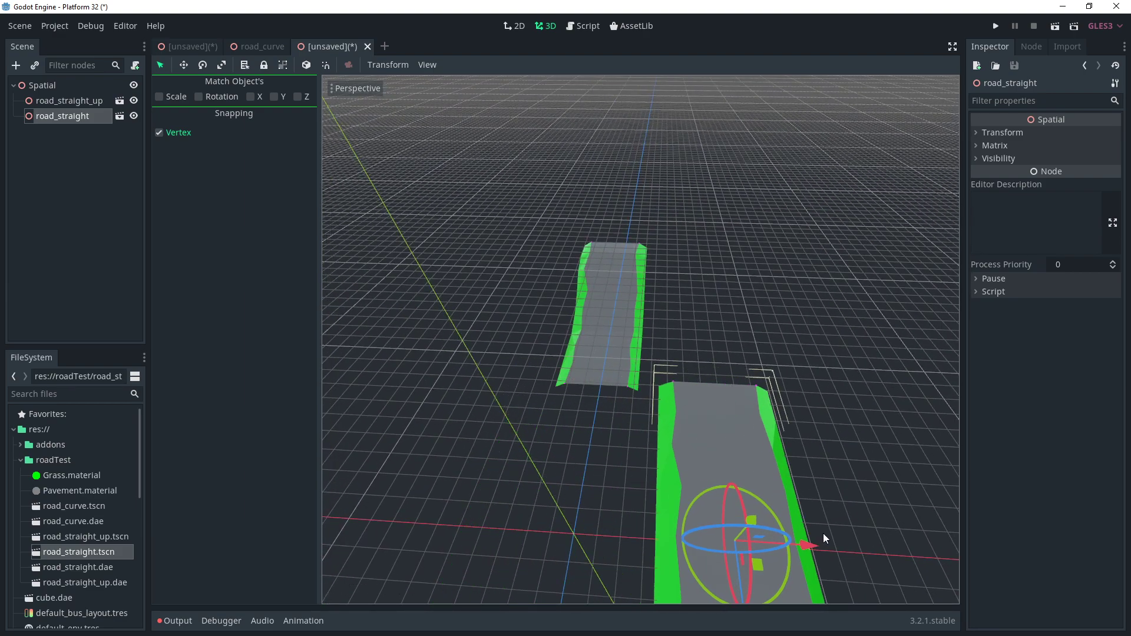
mouse_move(761, 404)
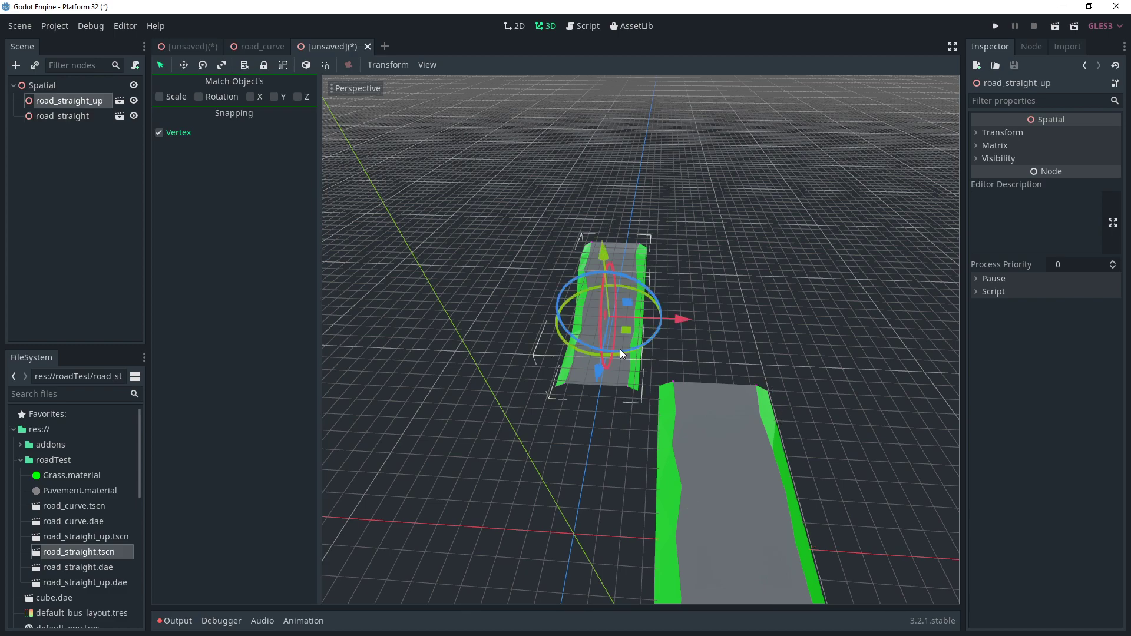
mouse_move(648, 349)
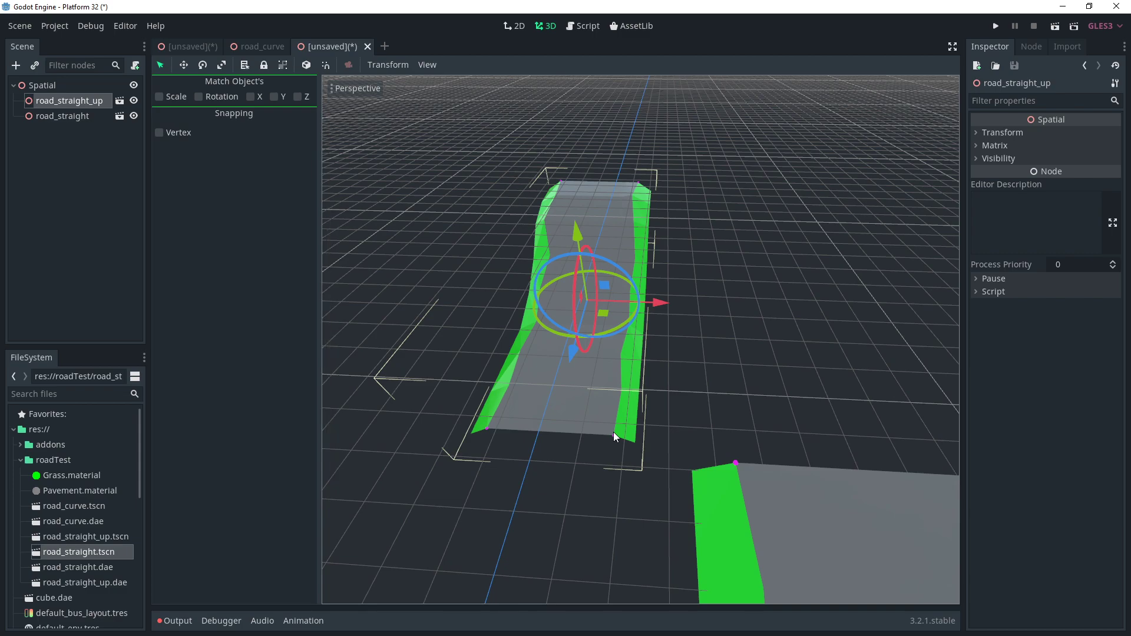
mouse_move(716, 474)
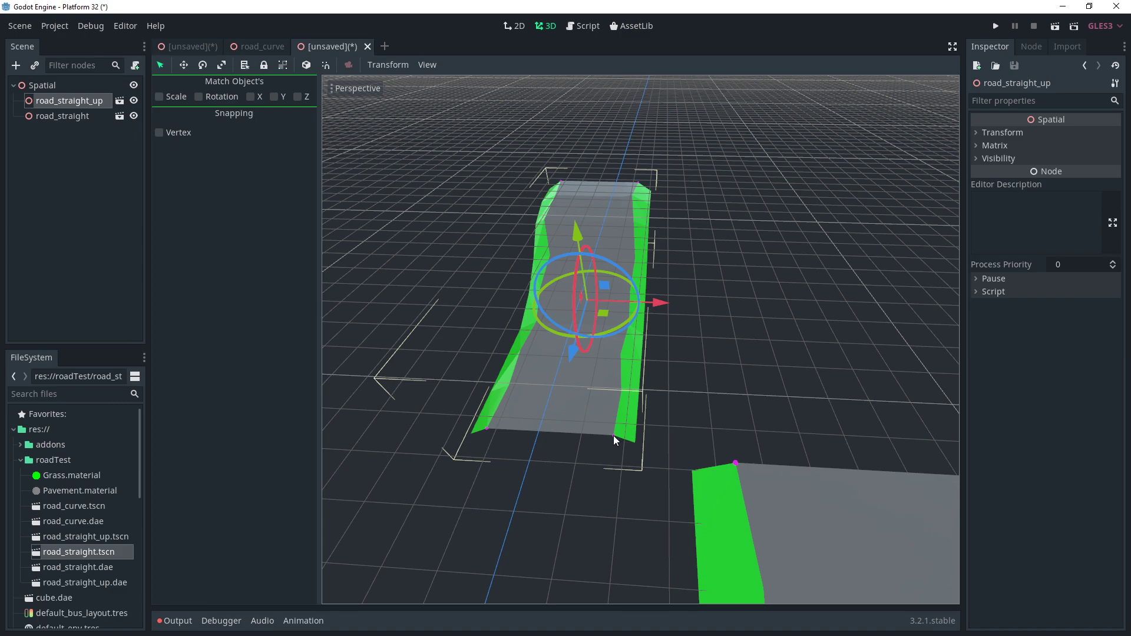
mouse_move(249, 98)
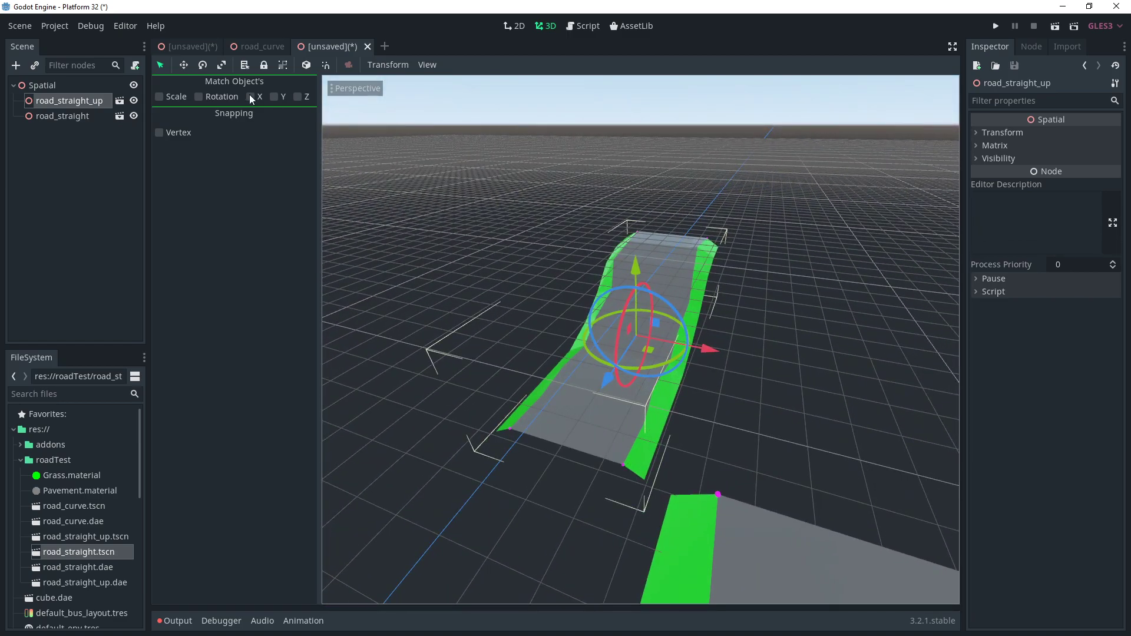
- Match road_straight_up's X position to road_straight, then clear Match Object's X
left_click(252, 96)
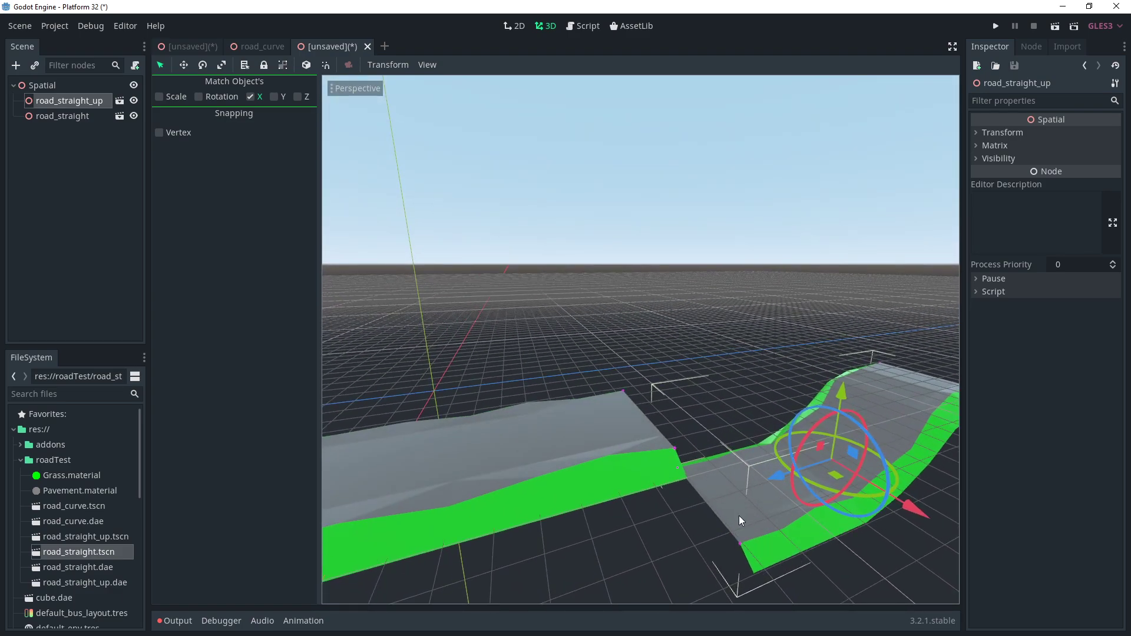
left_click(65, 116)
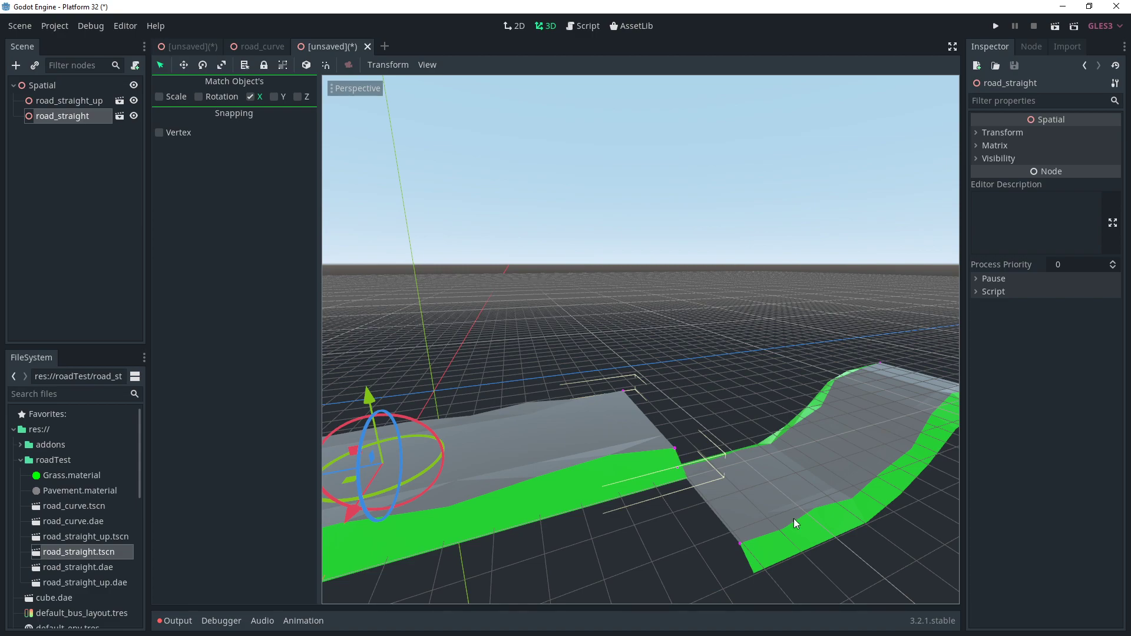
left_click(69, 100)
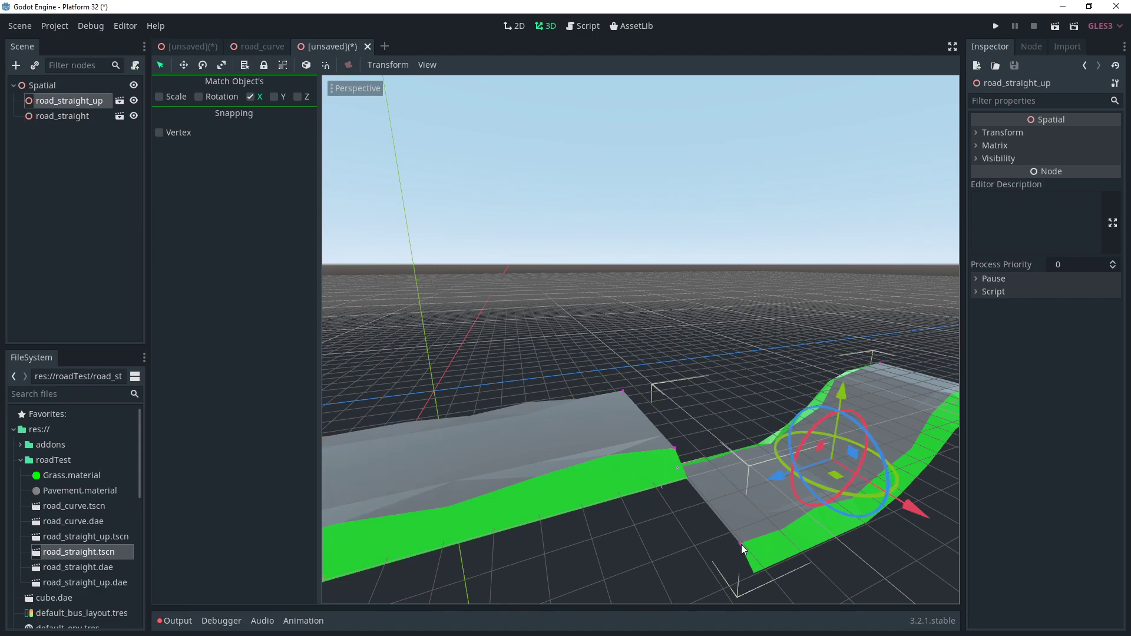
left_click(252, 96)
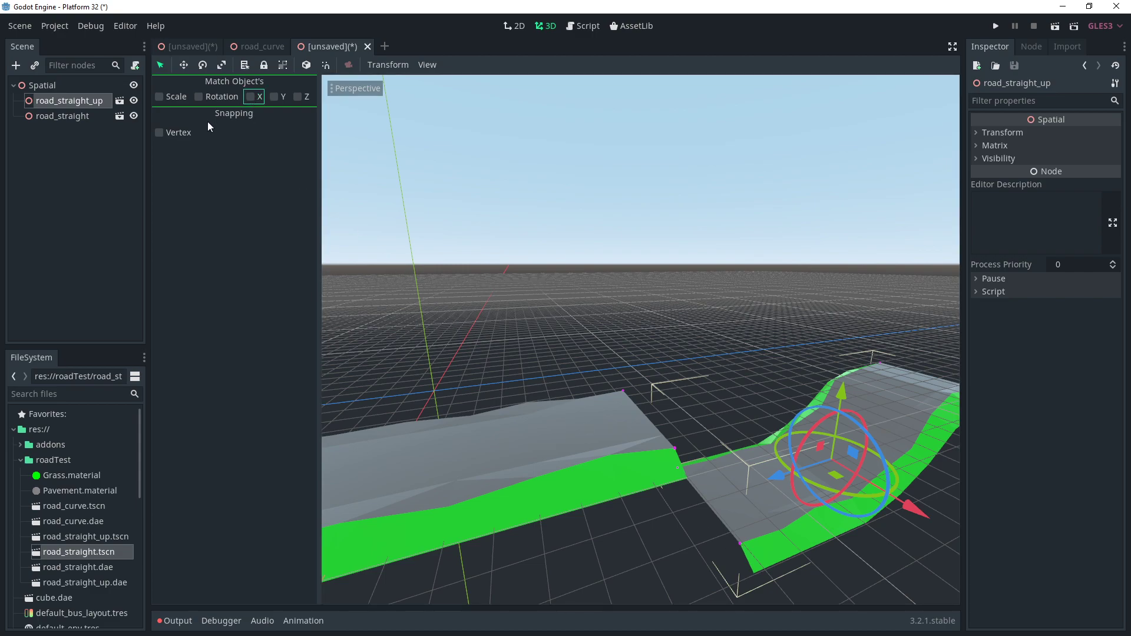
- Enable Vertex snapping so the hill piece sits flush against the straight road's end
left_click(159, 132)
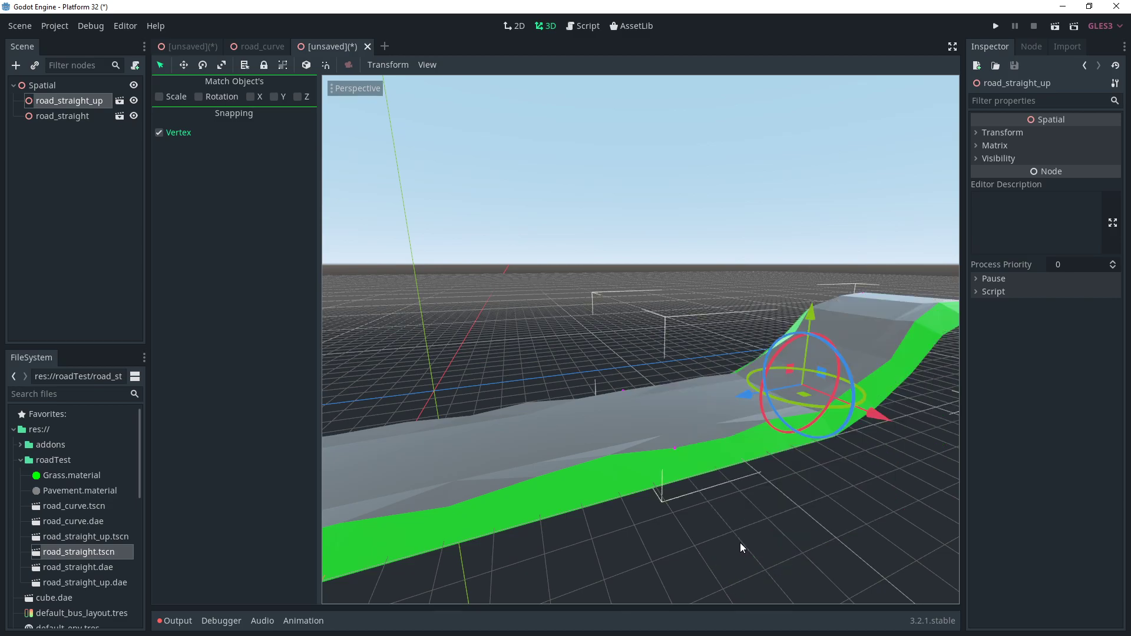
mouse_move(727, 513)
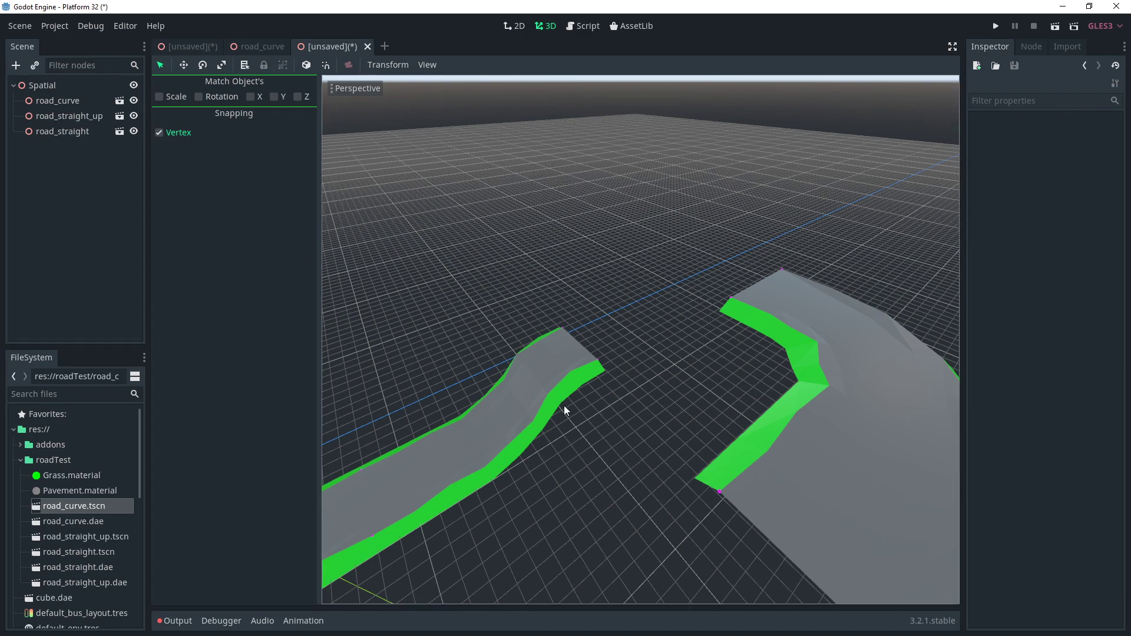
mouse_move(772, 404)
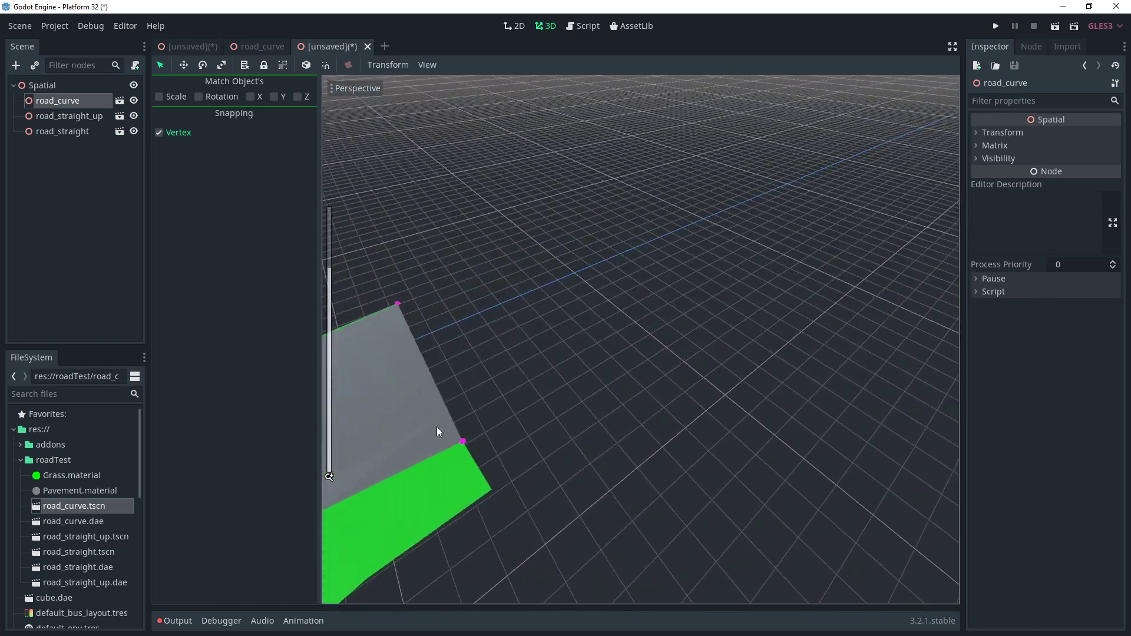
- Vertex-snap road_curve's corner onto the far end of road_straight_up
left_click(70, 117)
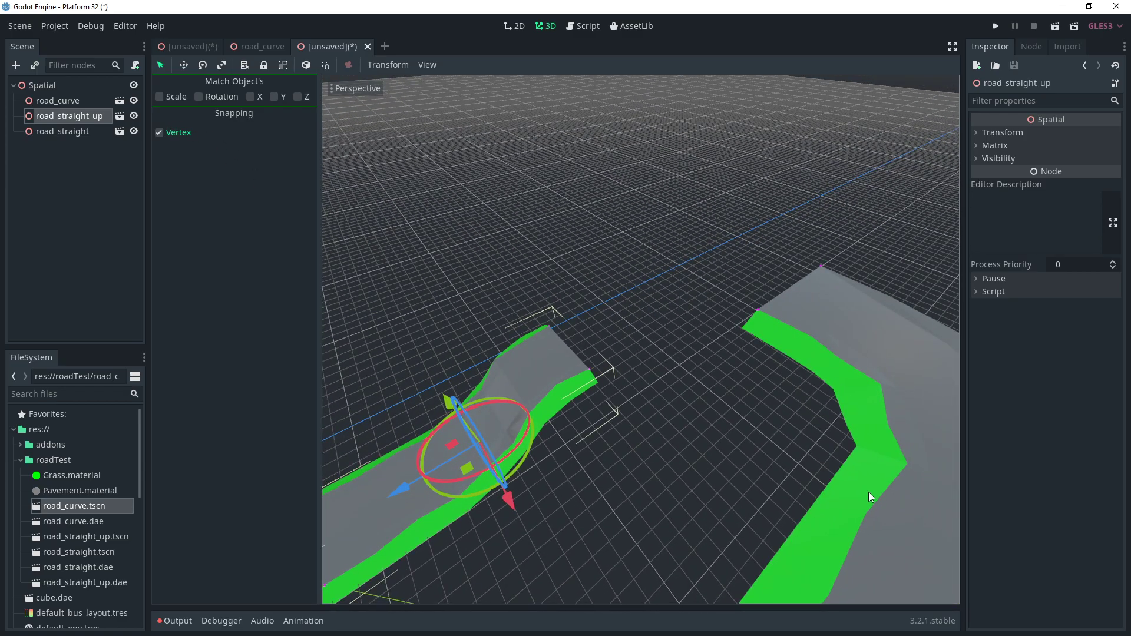
left_click(60, 101)
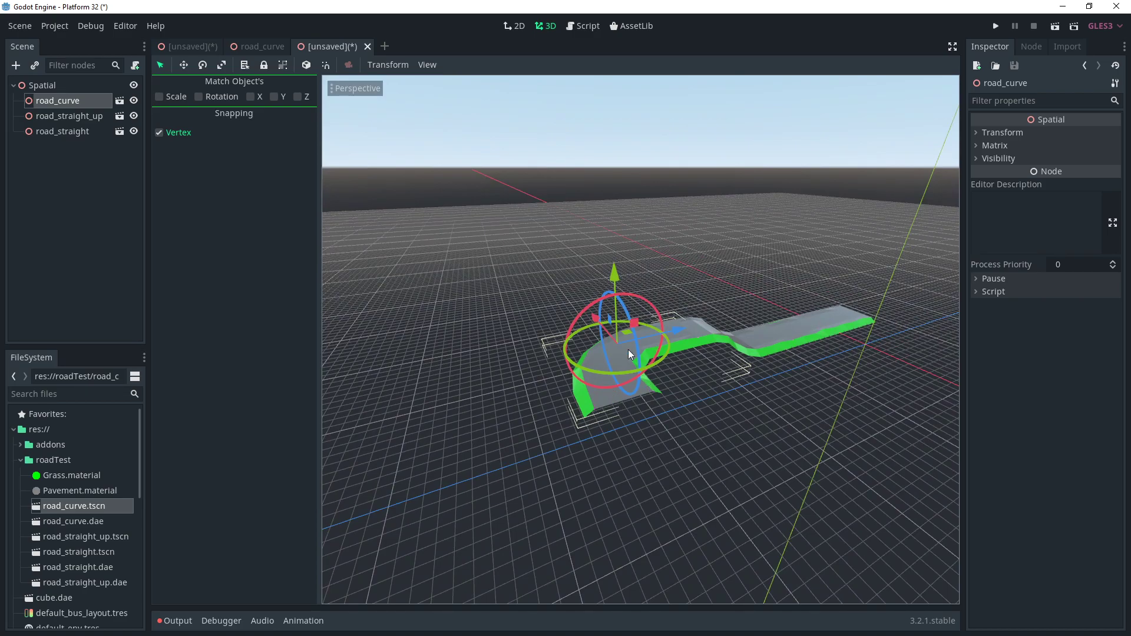
left_click_drag(628, 353, 662, 460)
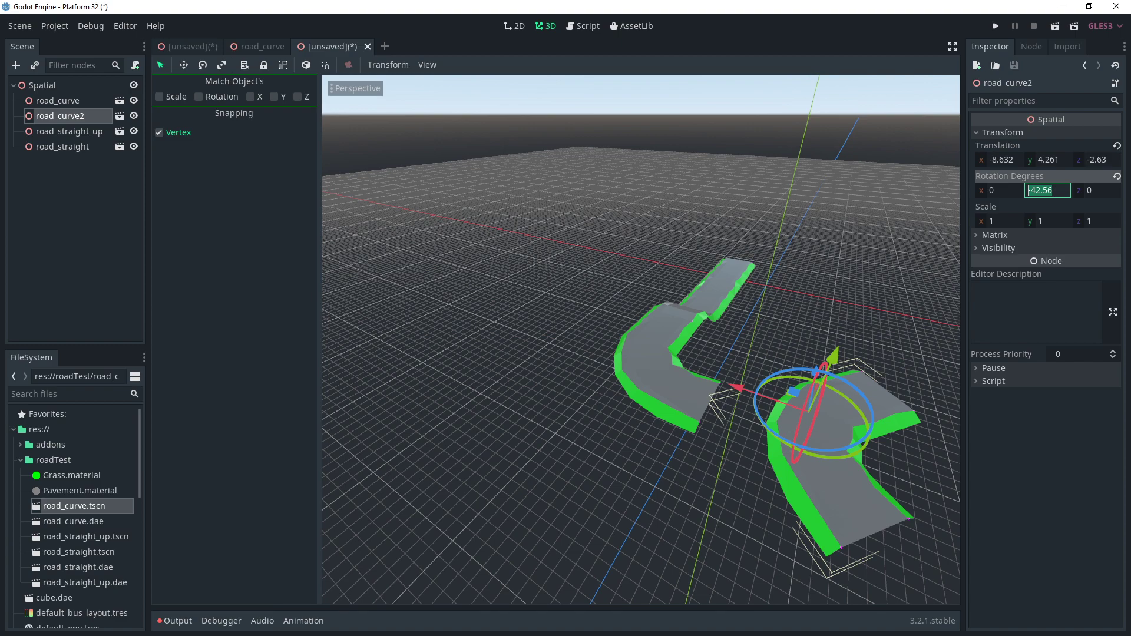
- Set road_curve2's Rotation Degrees Y to -180 and snap it onto road_curve's end
type("-180")
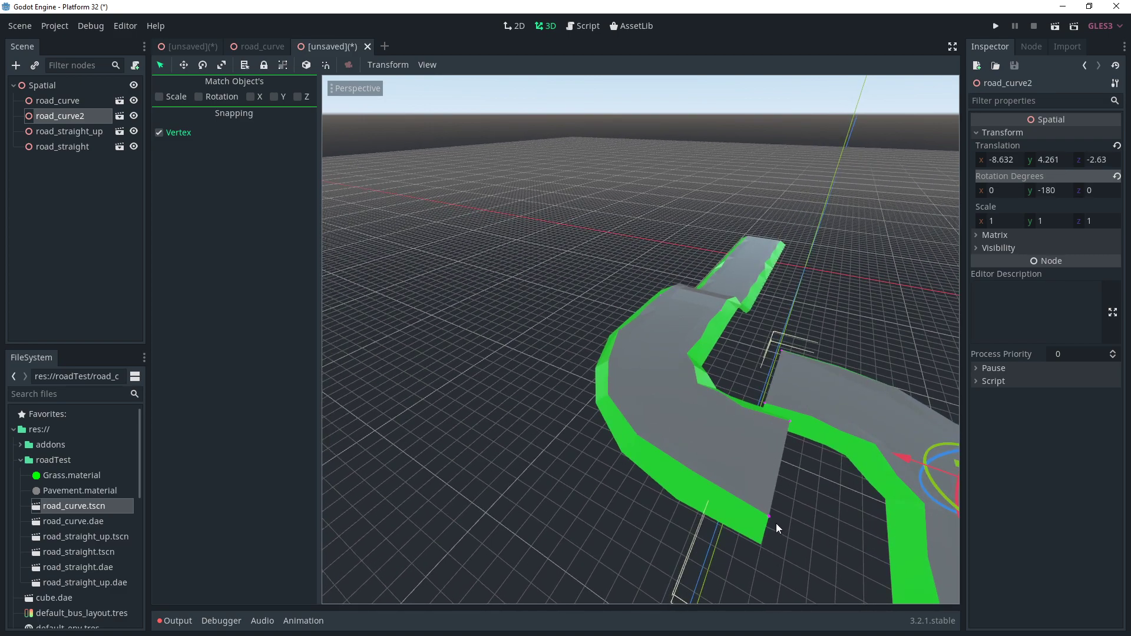
left_click(61, 100)
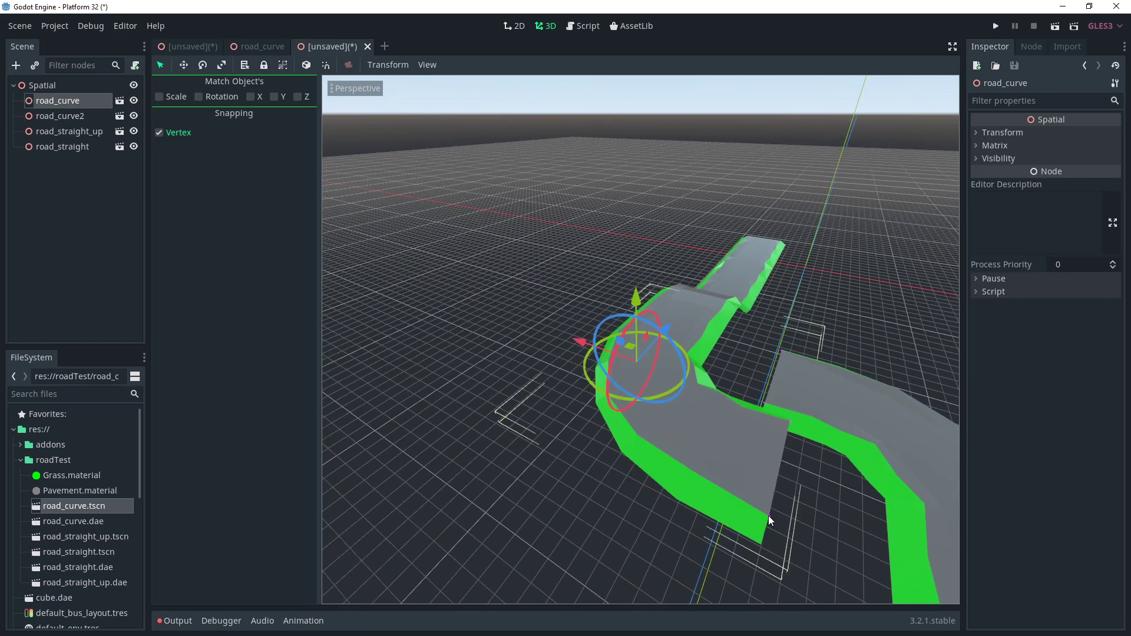
left_click(61, 115)
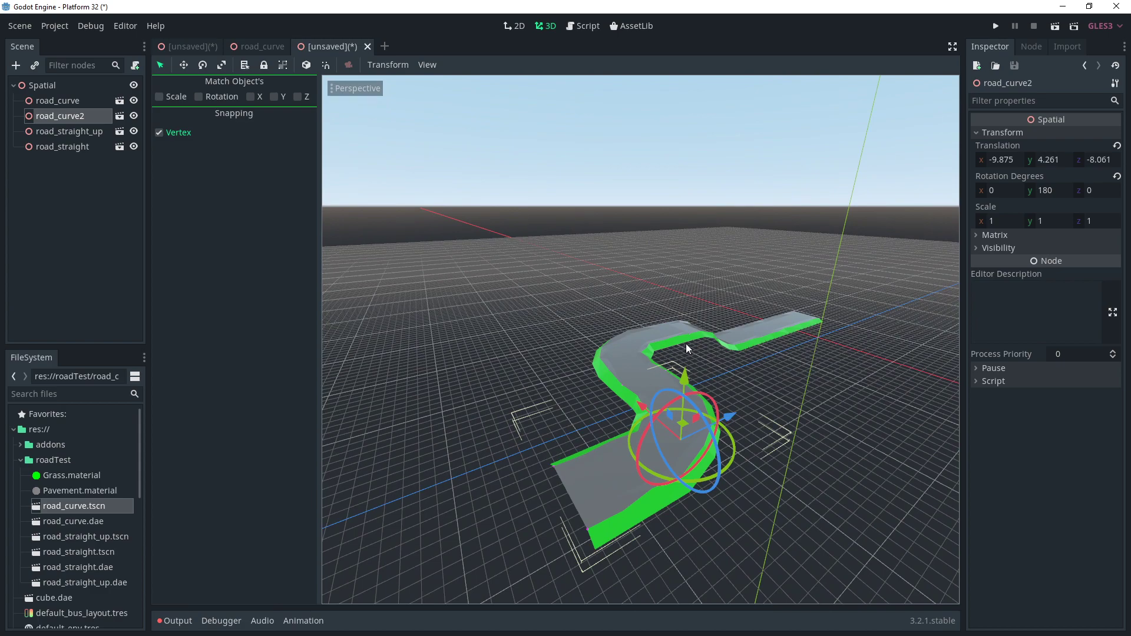
left_click(60, 100)
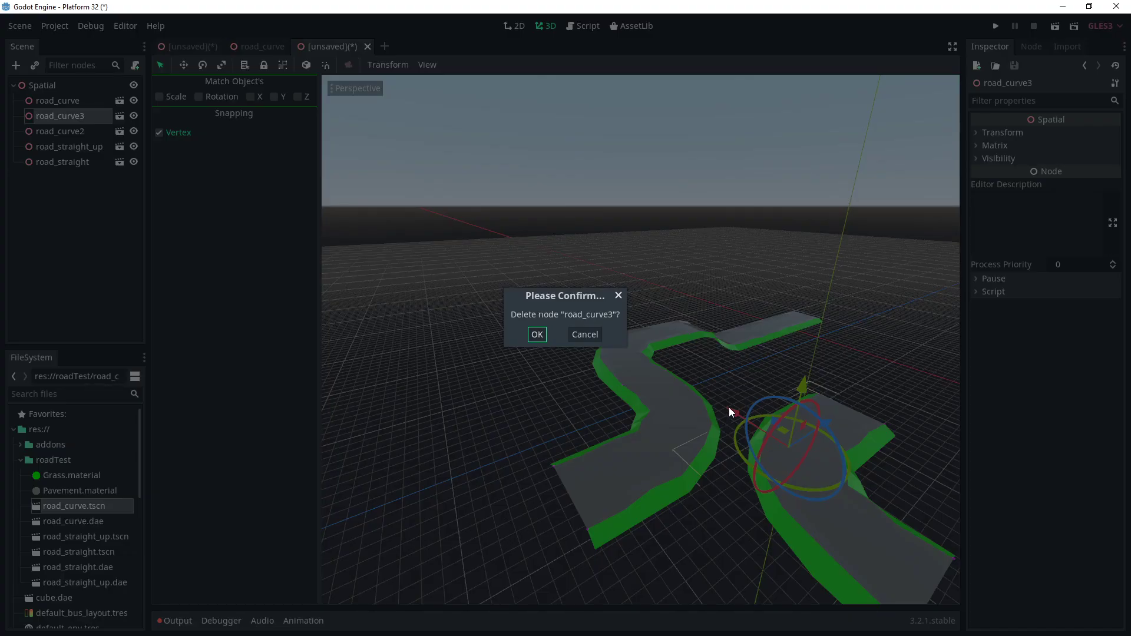
- Confirm deleting road_curve3 and move the duplicated road_straight_up hill piece out beside the road
left_click(537, 333)
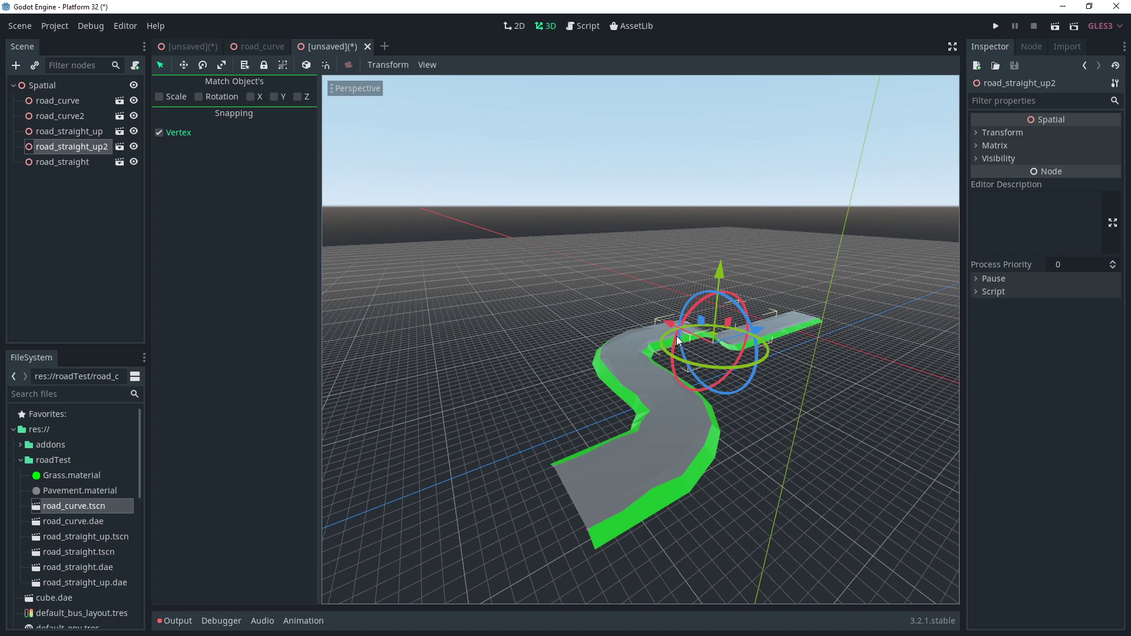
left_click_drag(714, 339, 873, 396)
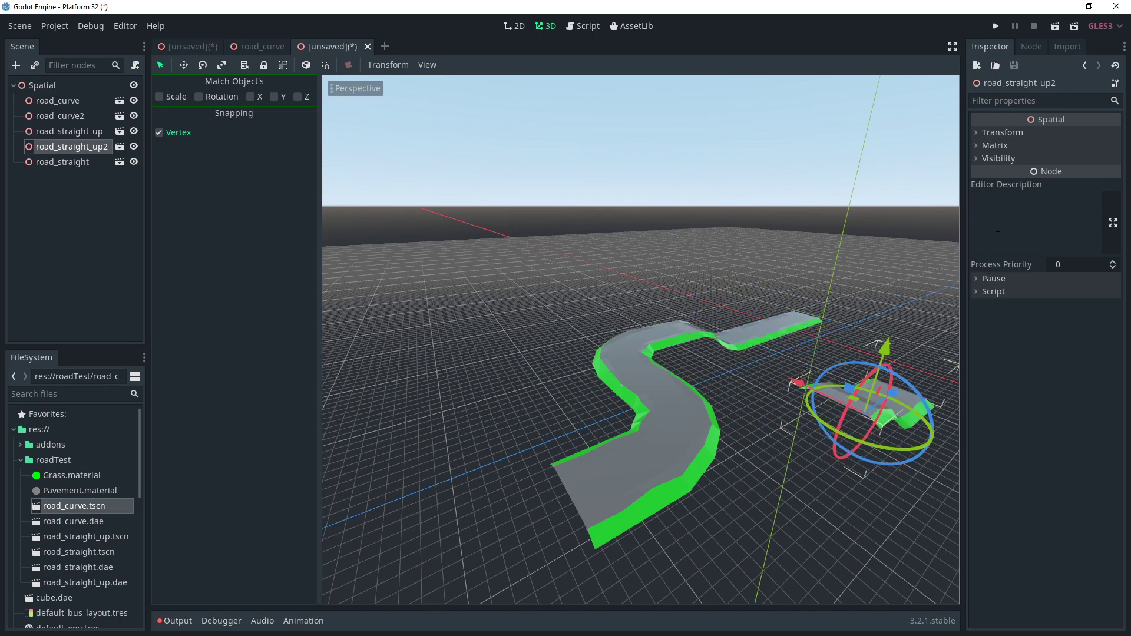
- Set the hill copy's Rotation Degrees Y to 180 so it faces the opposite way
left_click(1002, 132)
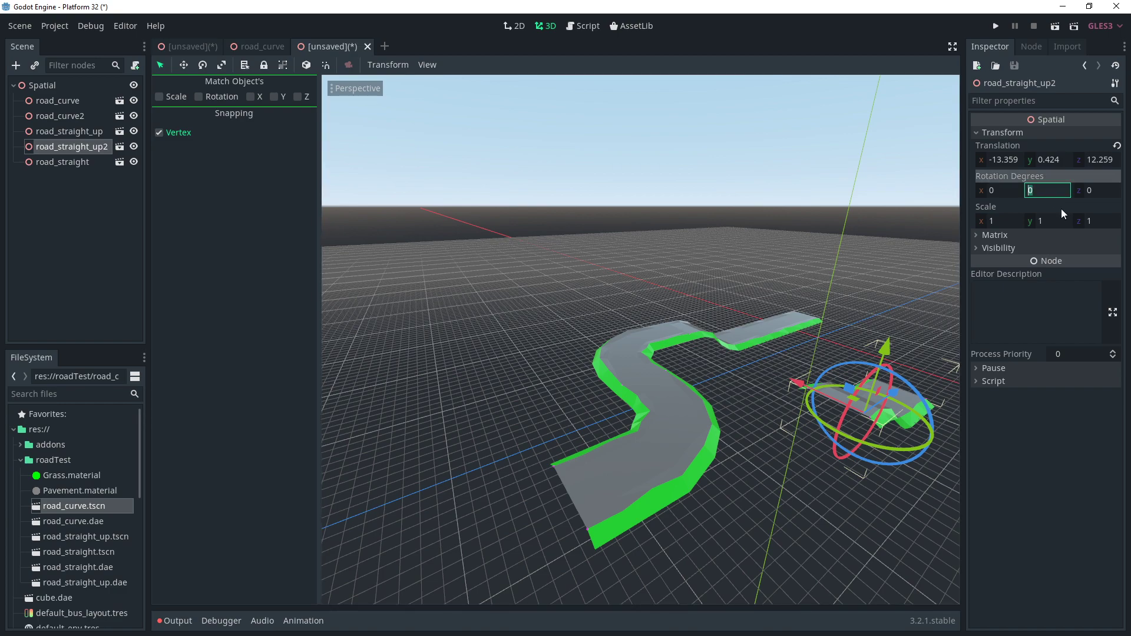
type("180")
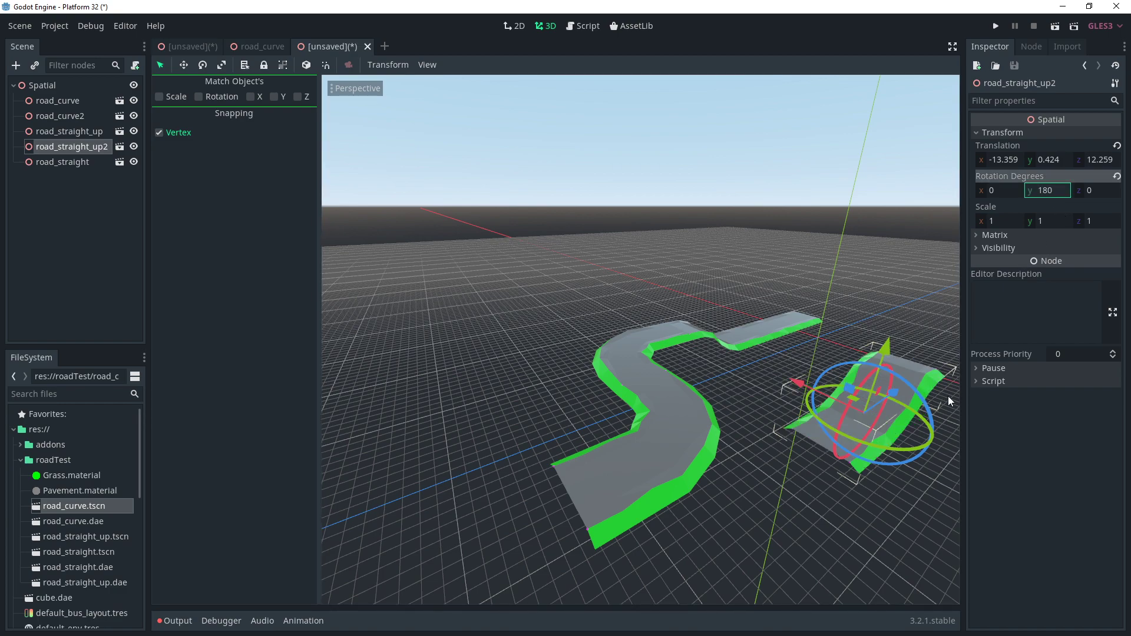
left_click(62, 117)
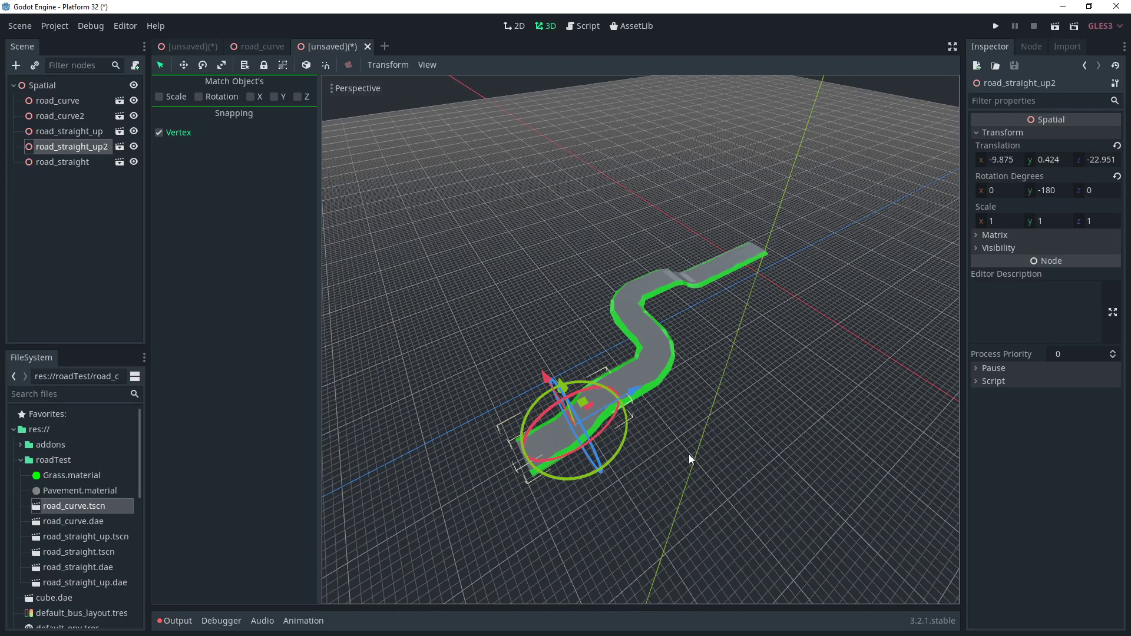
mouse_move(613, 391)
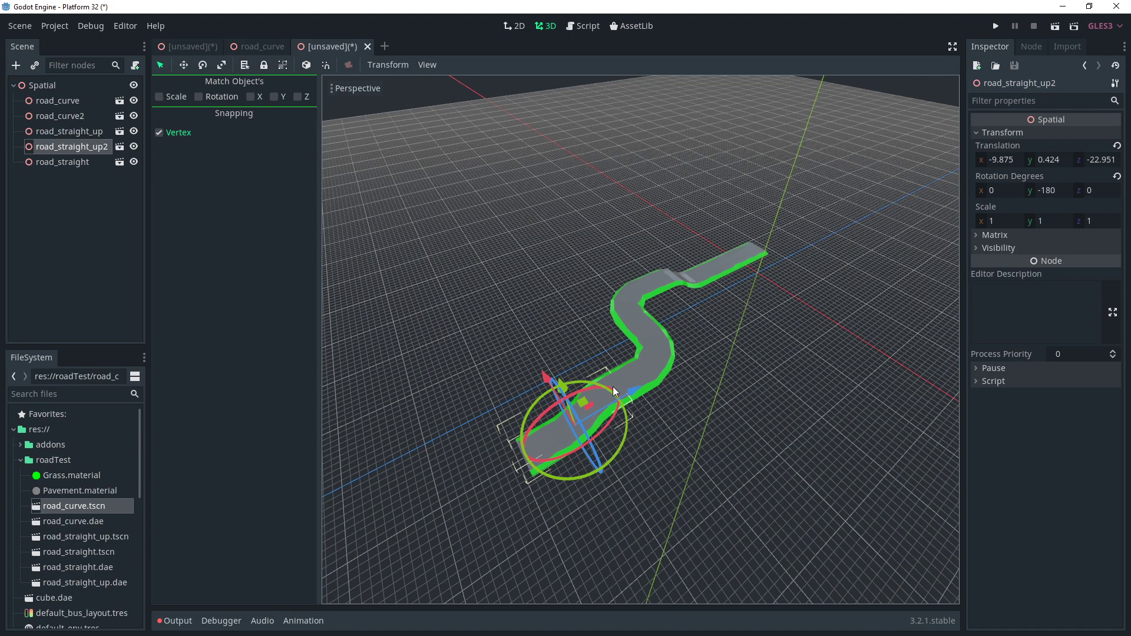
mouse_move(655, 378)
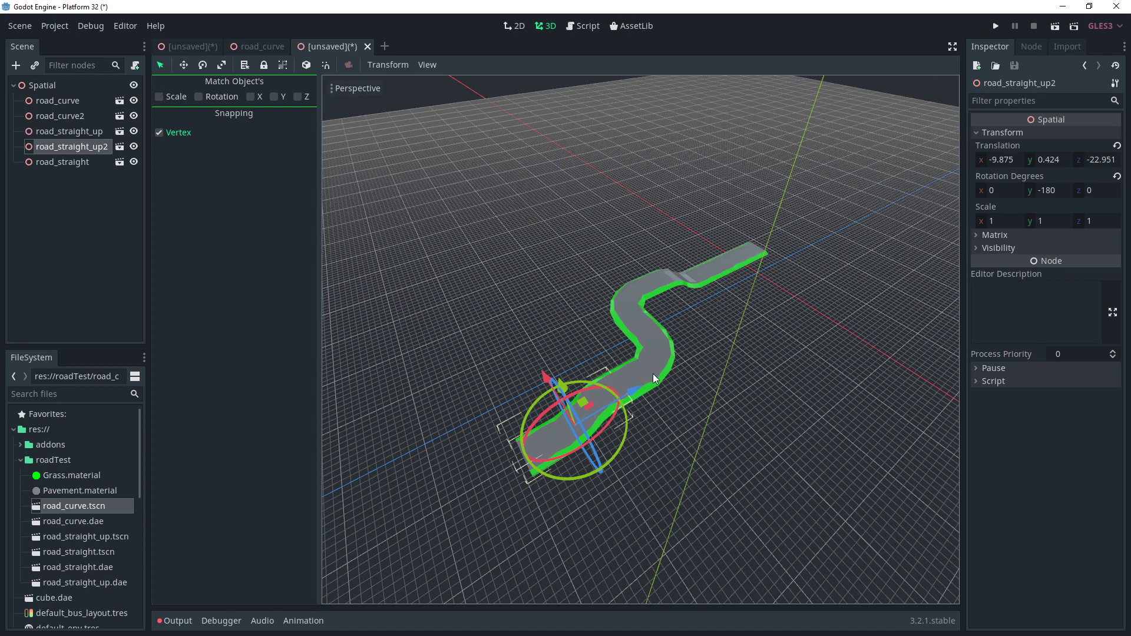
mouse_move(267, 105)
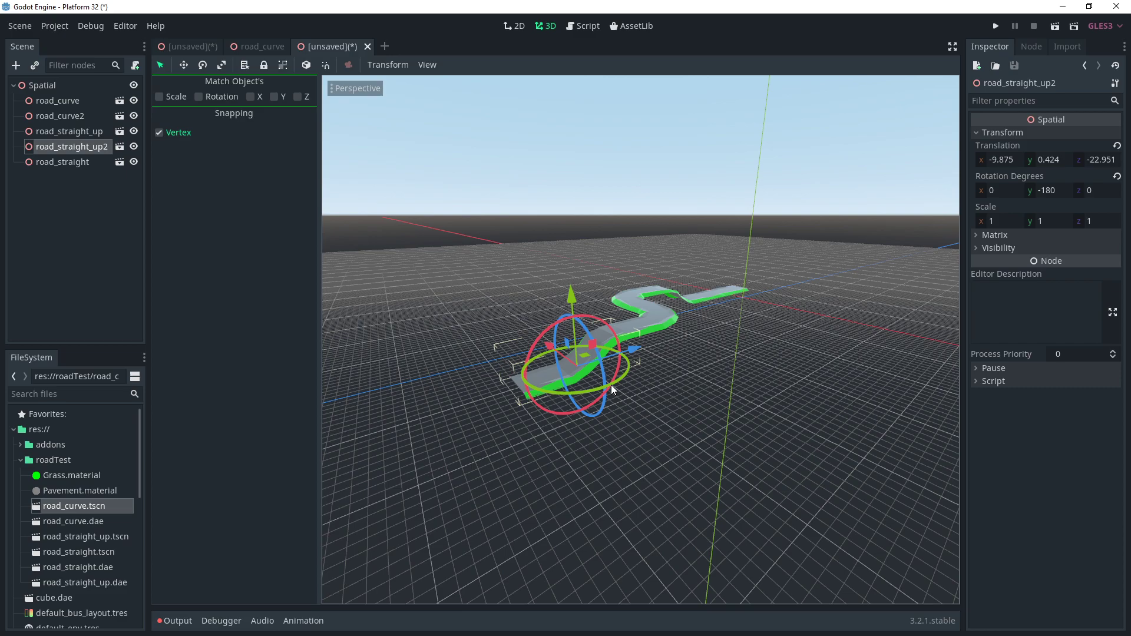
mouse_move(685, 422)
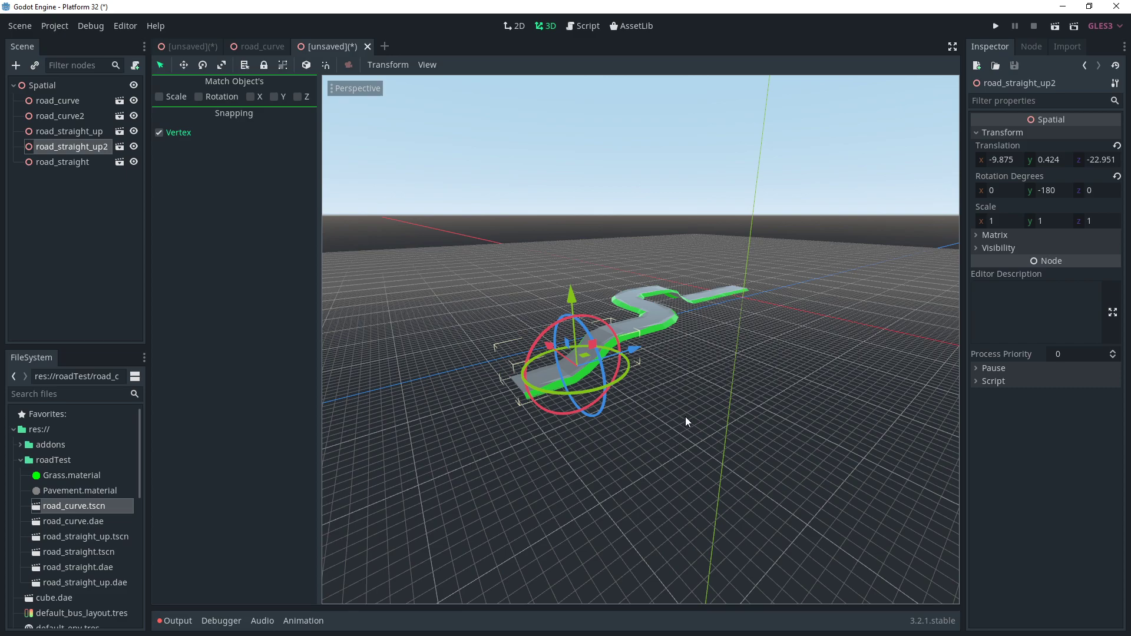